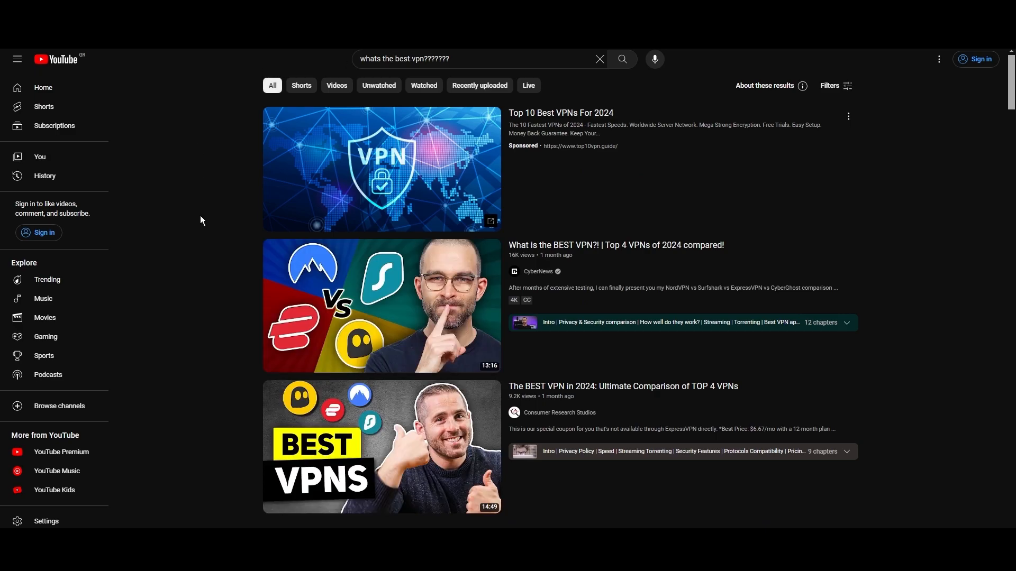
Scroll the Servers page down to 'Choose NordVPN servers' address by city'
scroll("down", 3)
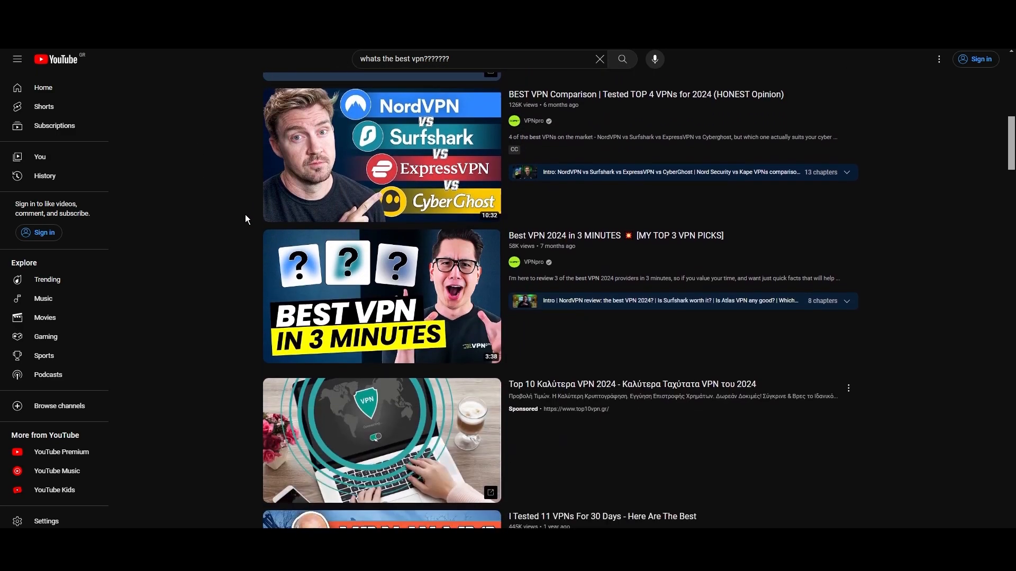
scroll("down", 3)
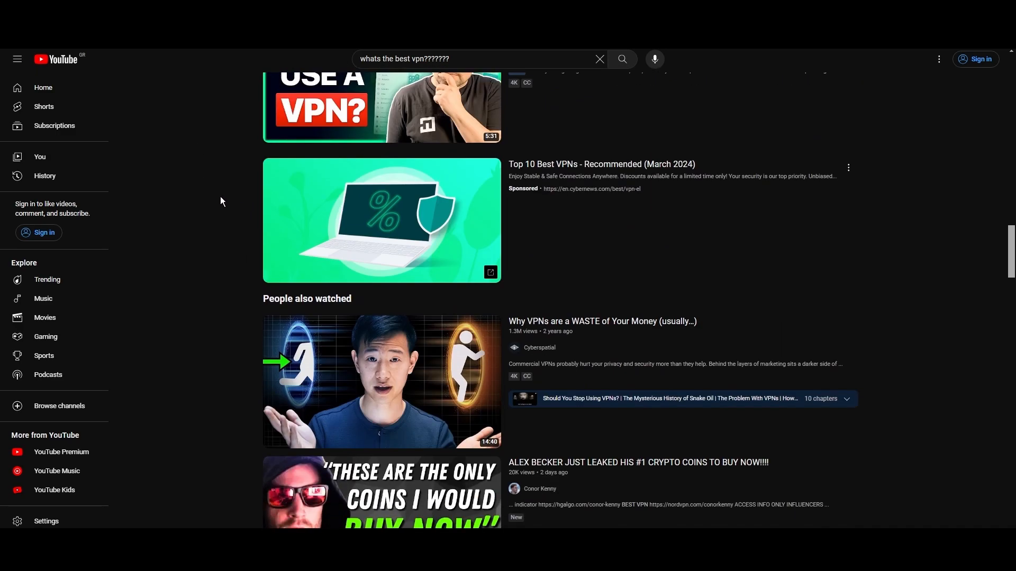
scroll("down", 3)
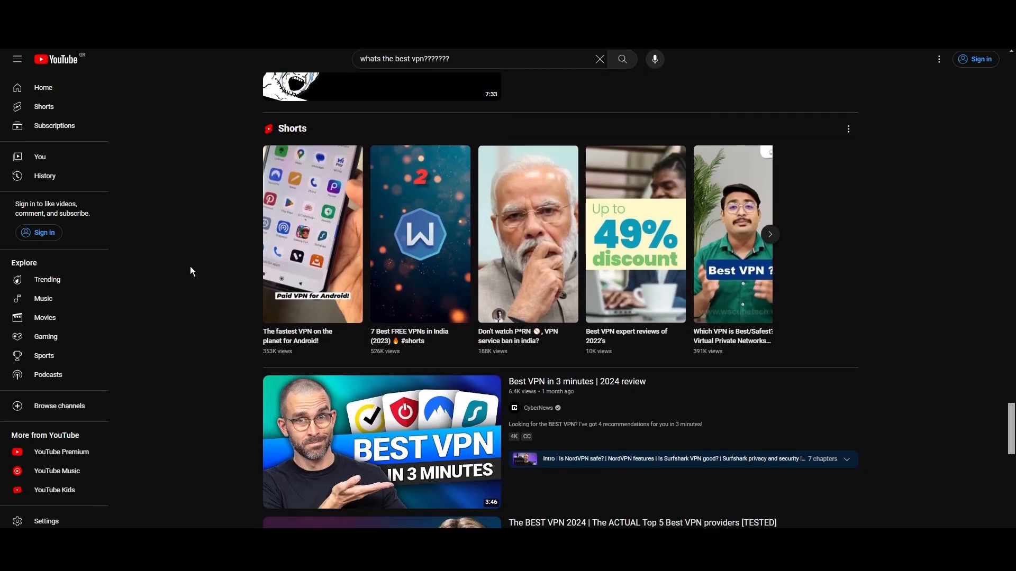
scroll("down", 3)
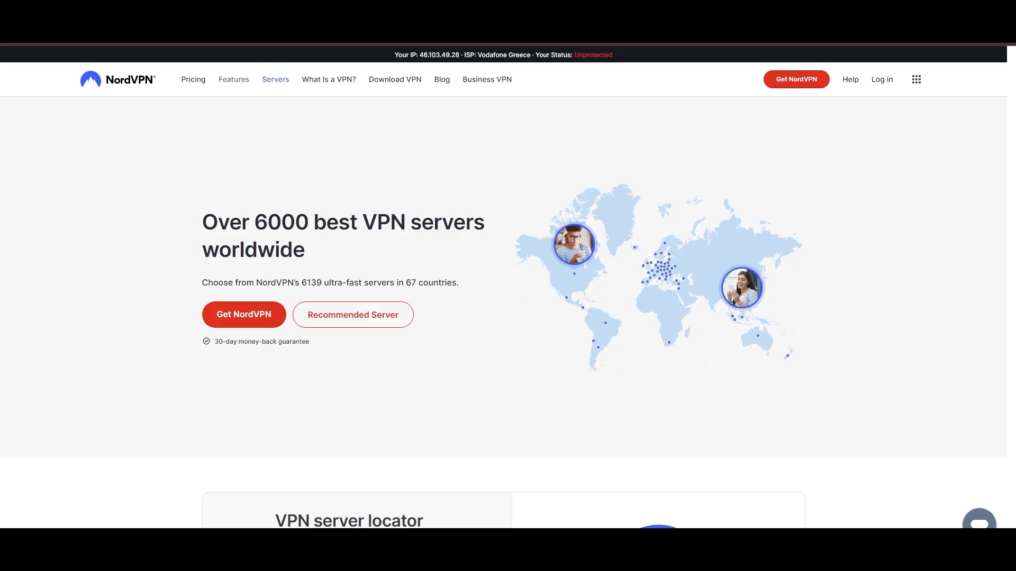
scroll("down", 3)
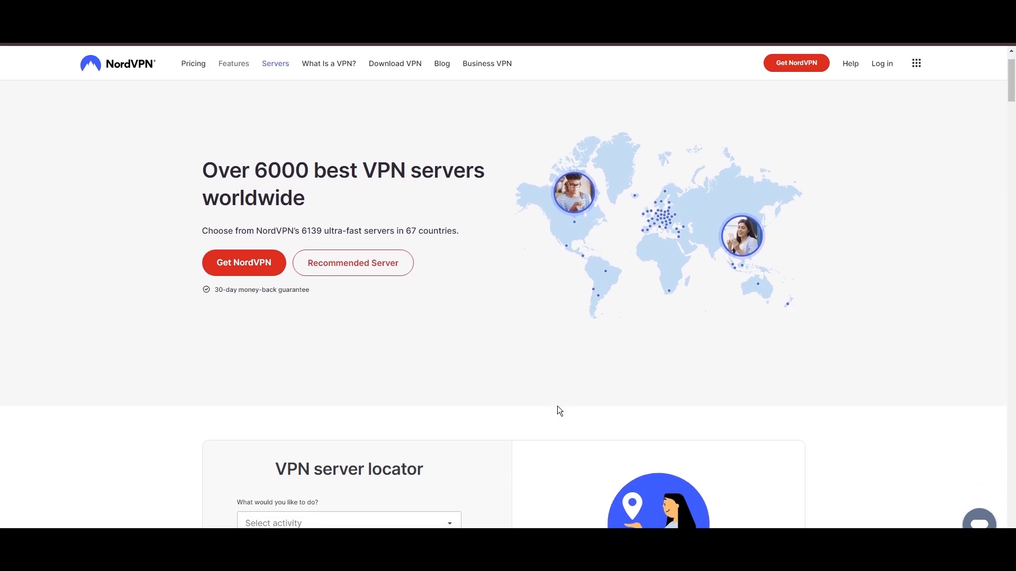
scroll("down", 3)
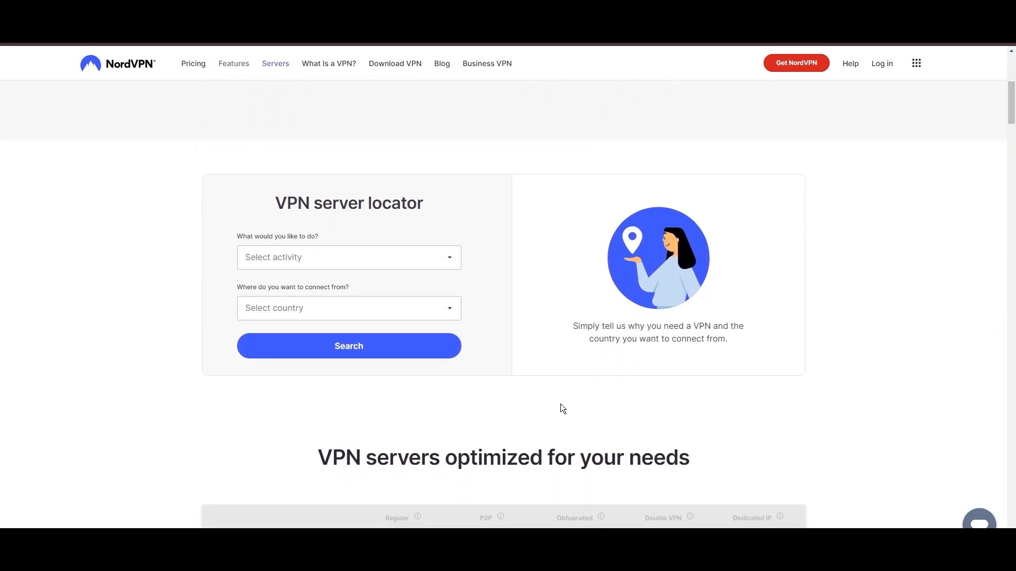
scroll("down", 3)
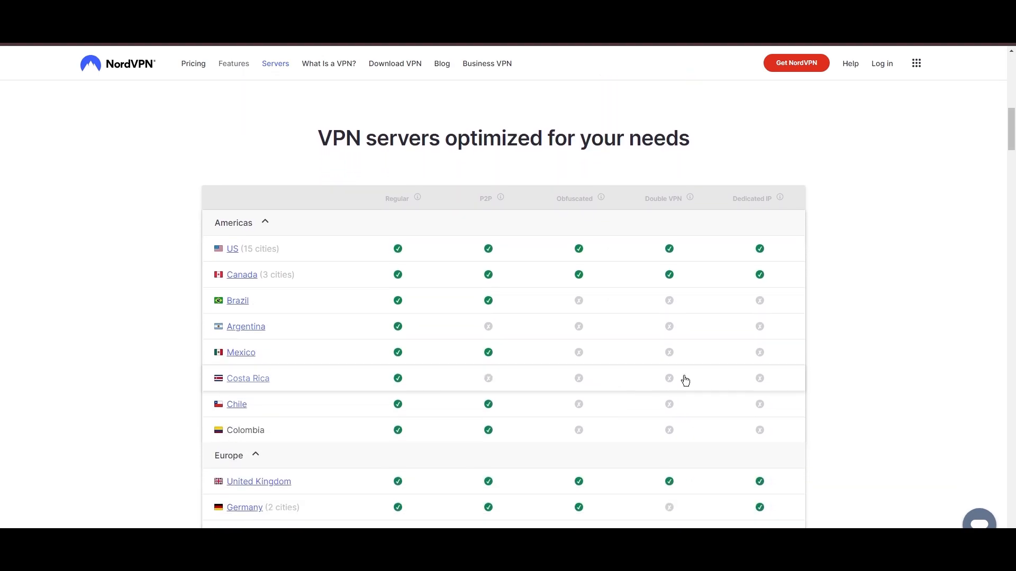
scroll("down", 3)
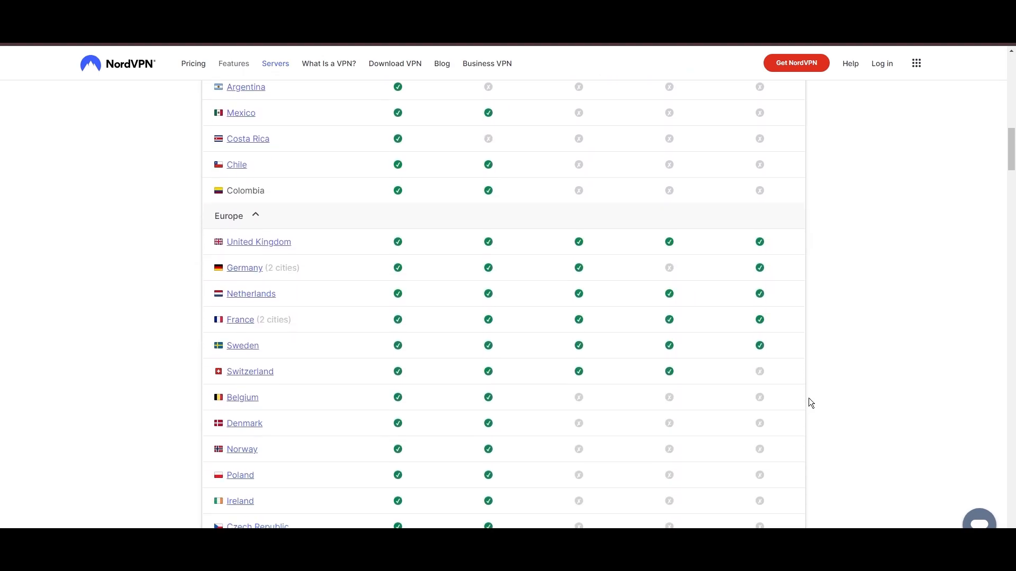
scroll("down", 3)
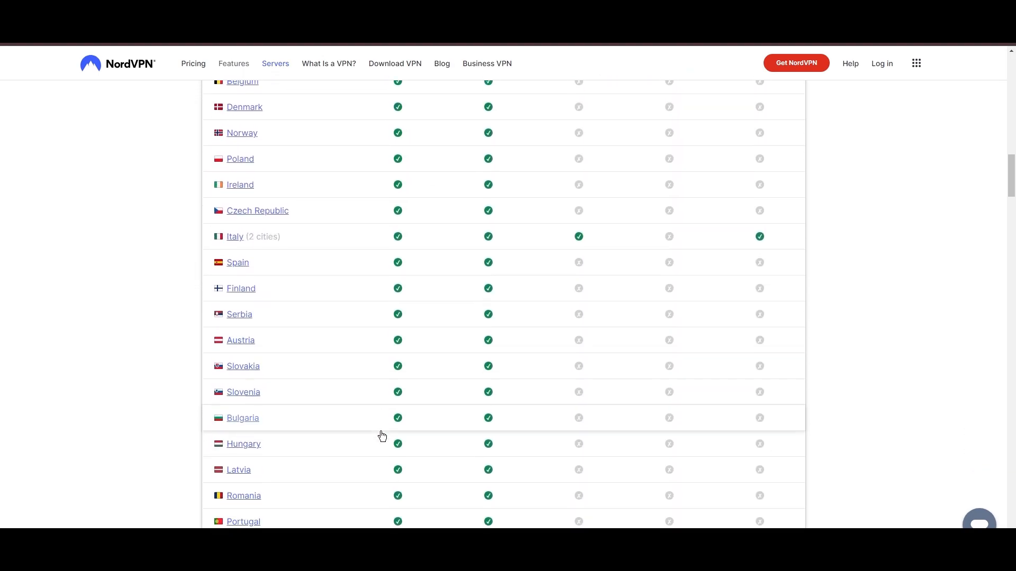
scroll("down", 3)
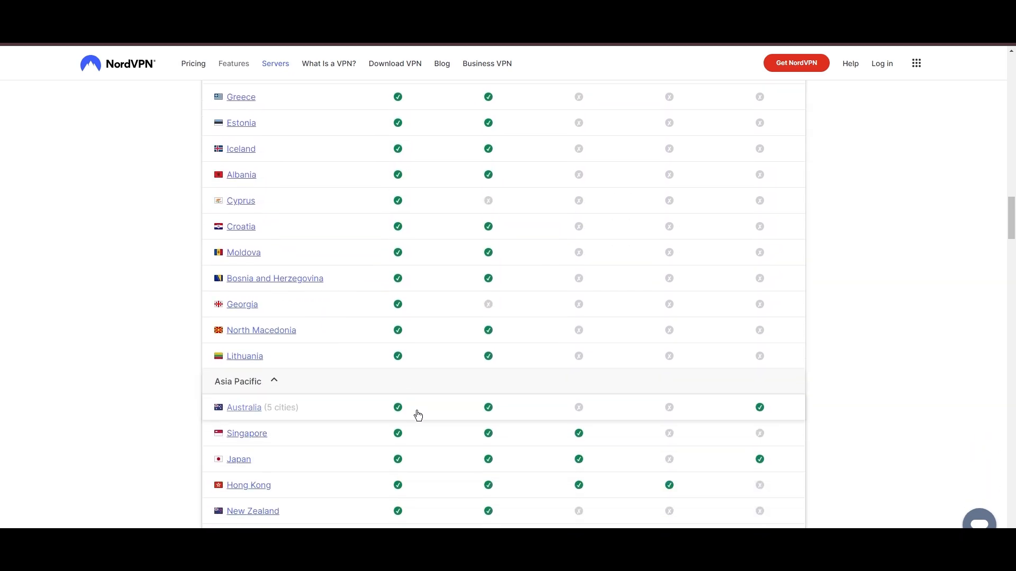
scroll("down", 3)
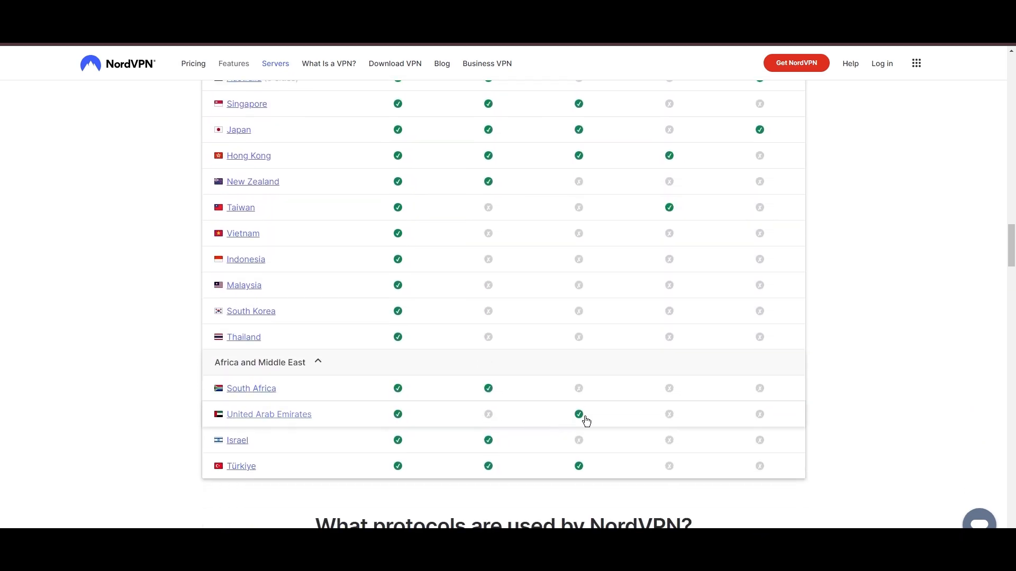
scroll("down", 3)
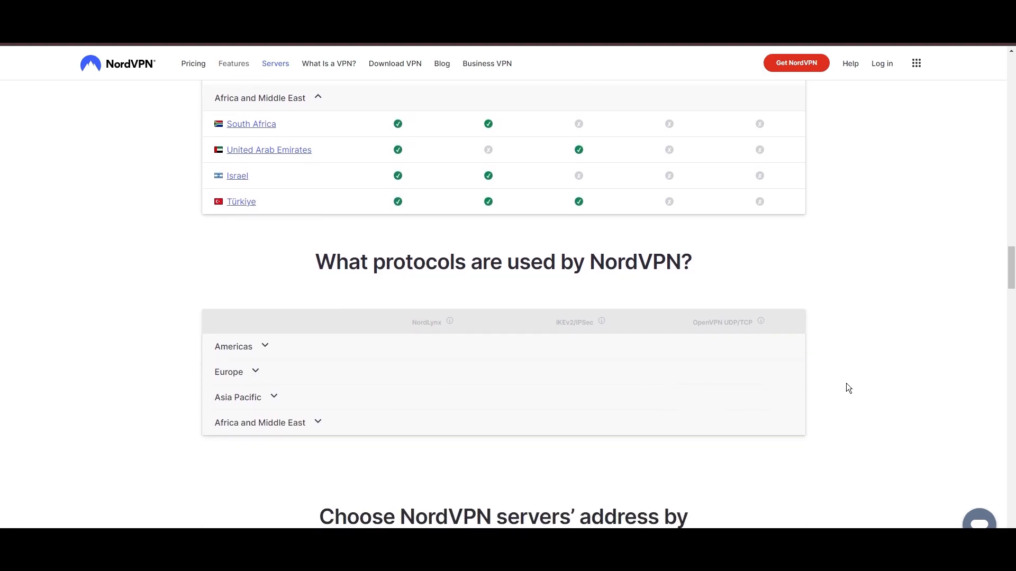
scroll("down", 3)
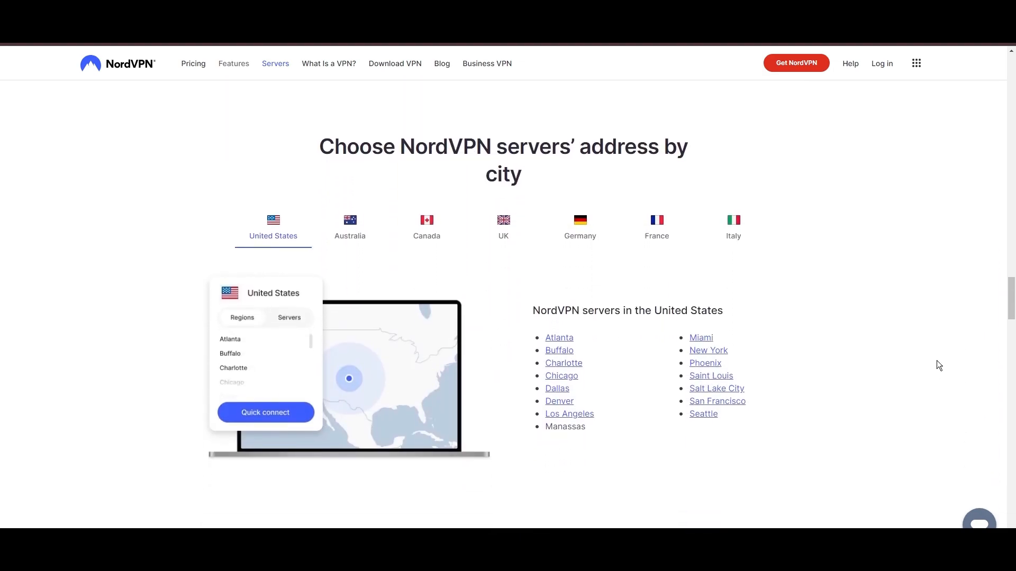
Show NordVPN's server cities in Canada, then in France
left_click(427, 227)
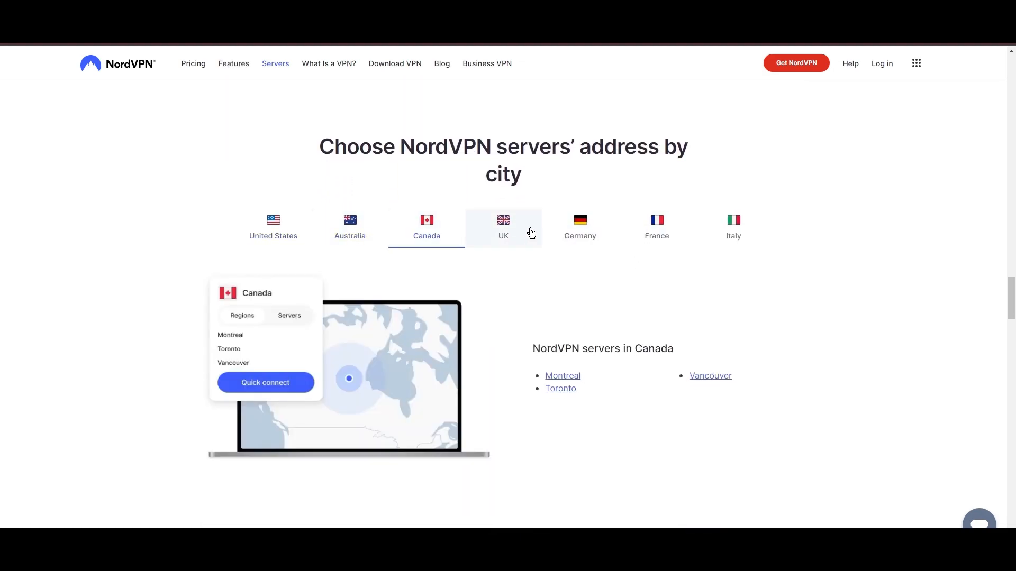
left_click(656, 227)
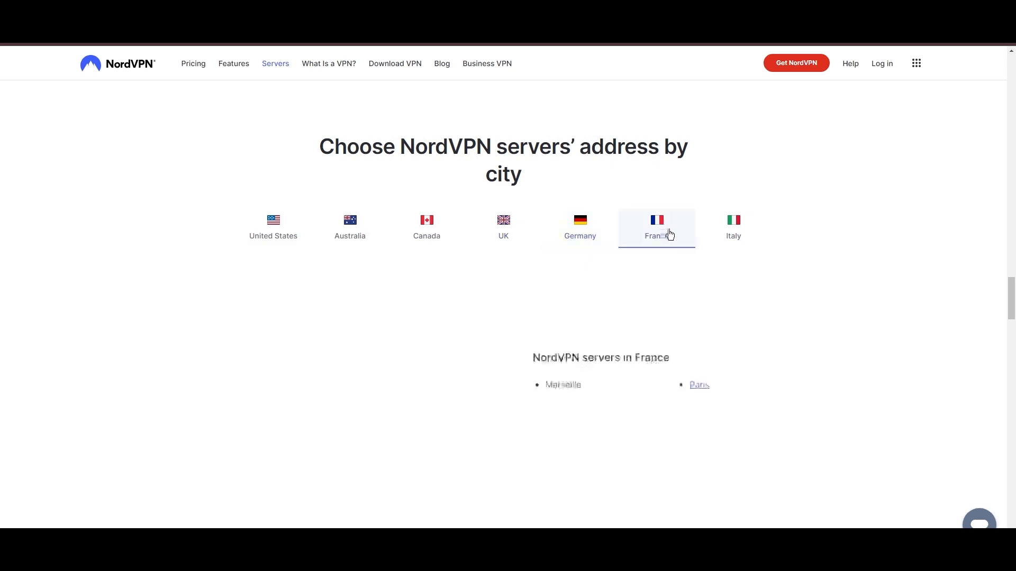
left_click(733, 227)
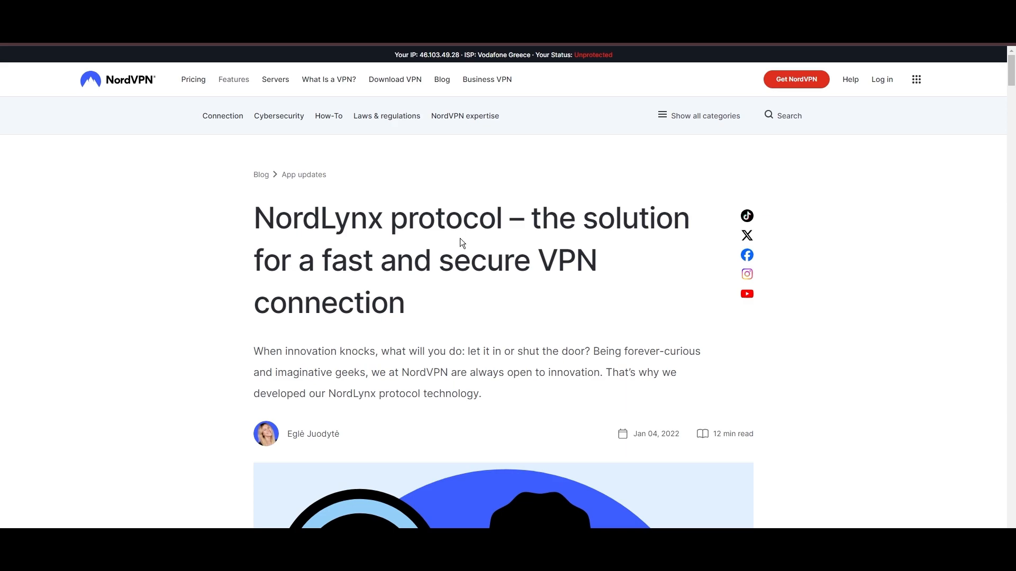
Scroll the NordLynx article down to its 'Benefits of NordLynx' section
scroll("down", 3)
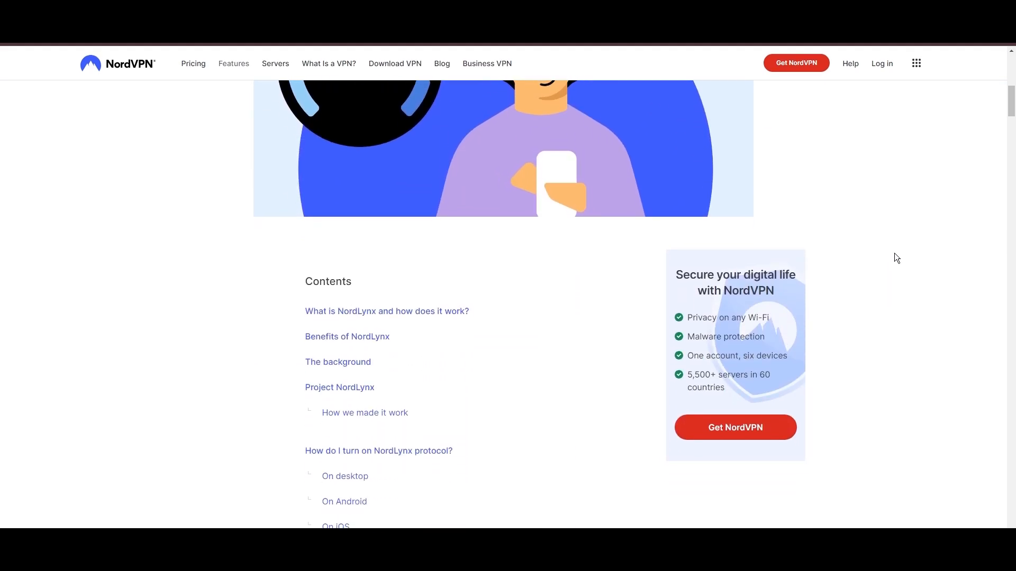
scroll("down", 3)
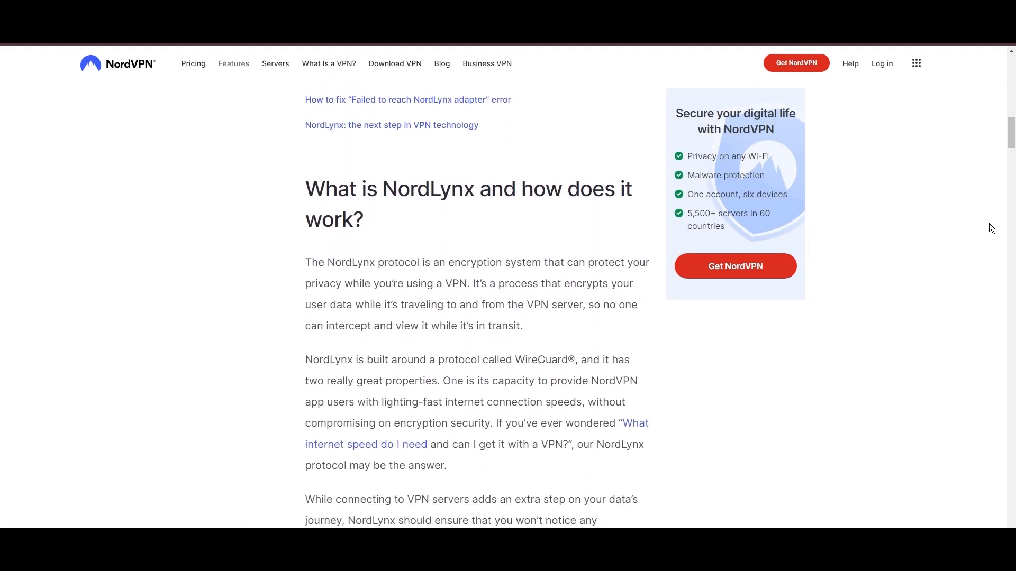
scroll("down", 3)
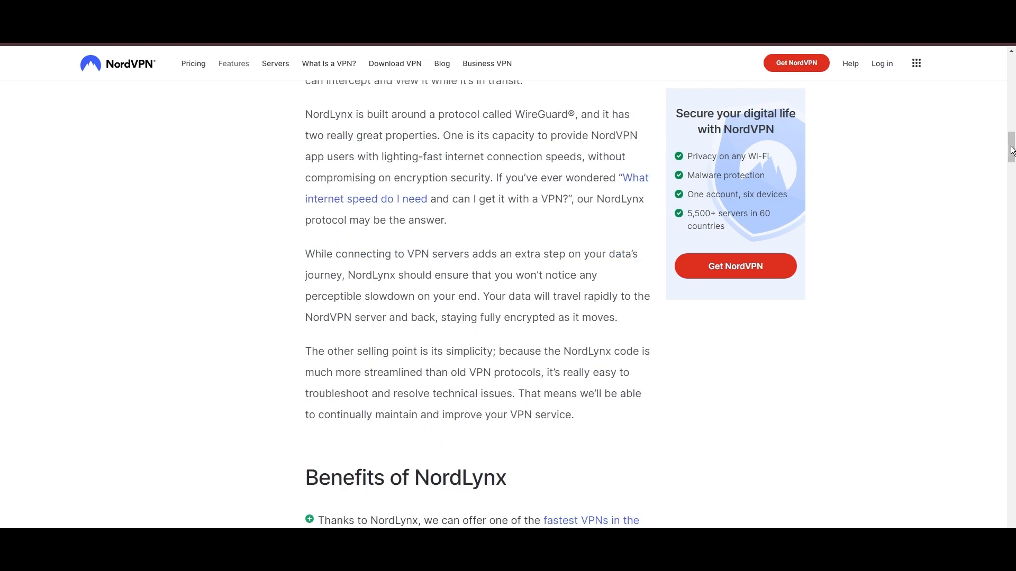
scroll("down", 3)
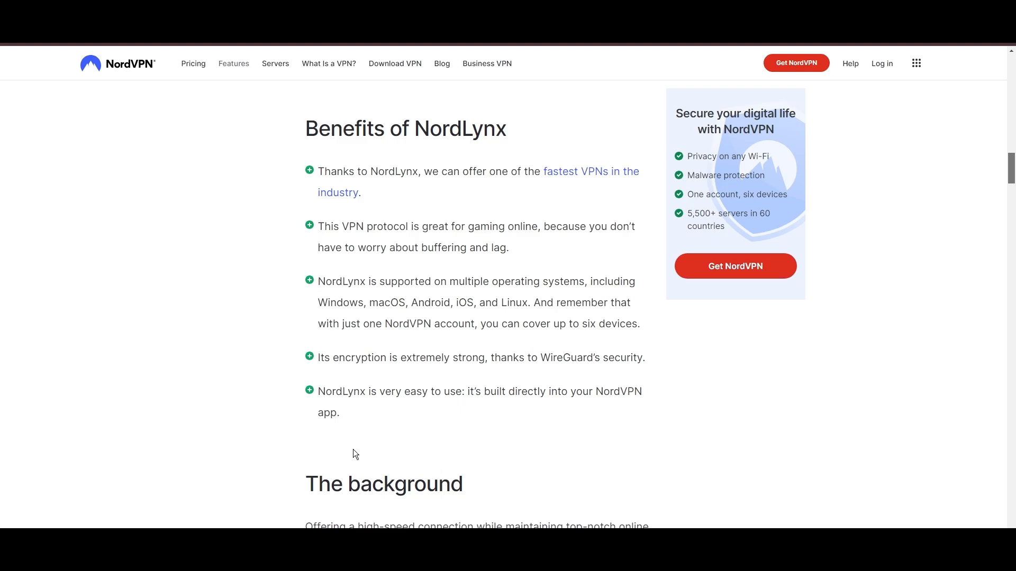
On Threat Protection, view File protection, then the Vulnerability detection scanner description
scroll("down", 3)
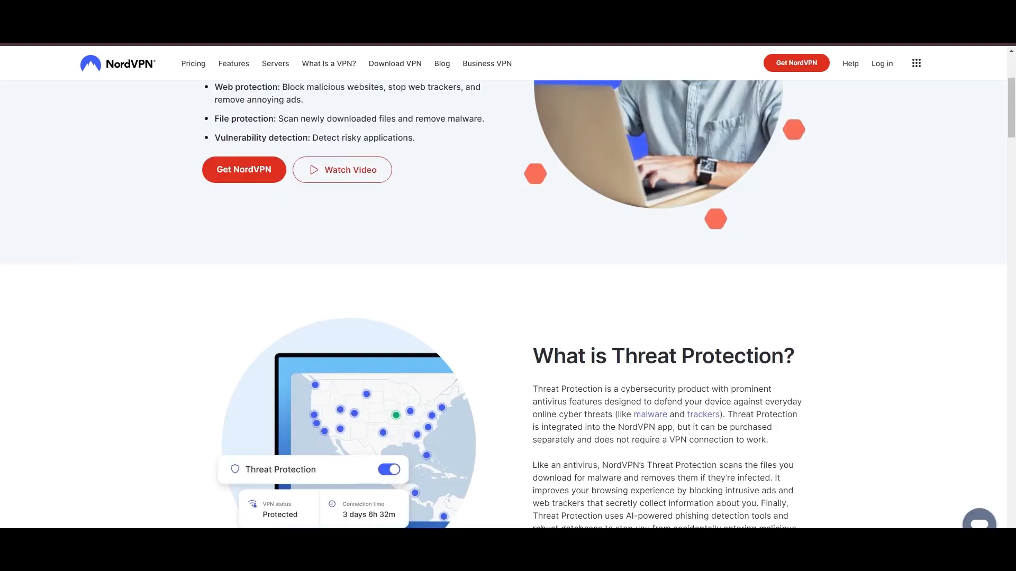
scroll("down", 3)
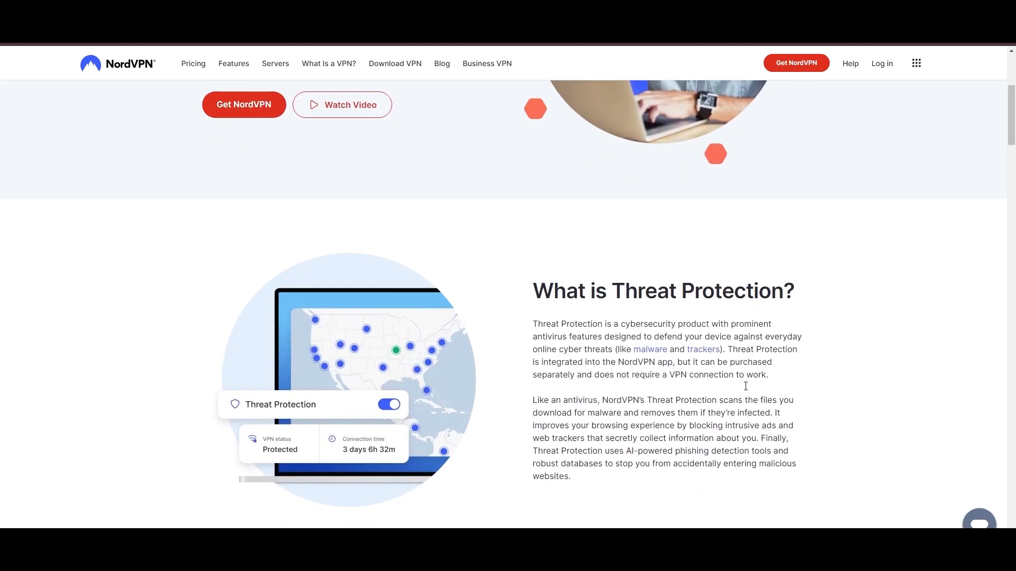
scroll("down", 3)
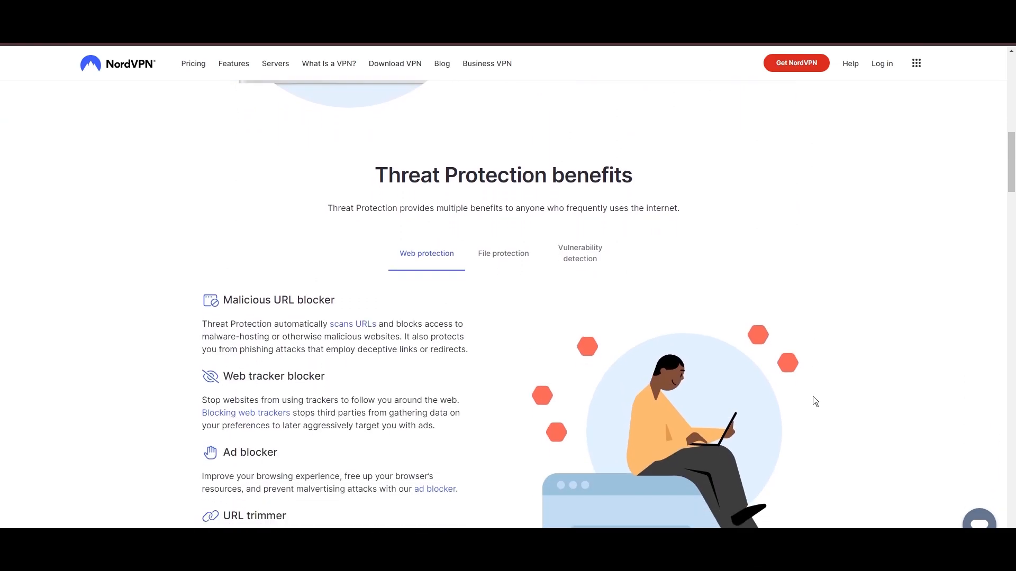
scroll("down", 3)
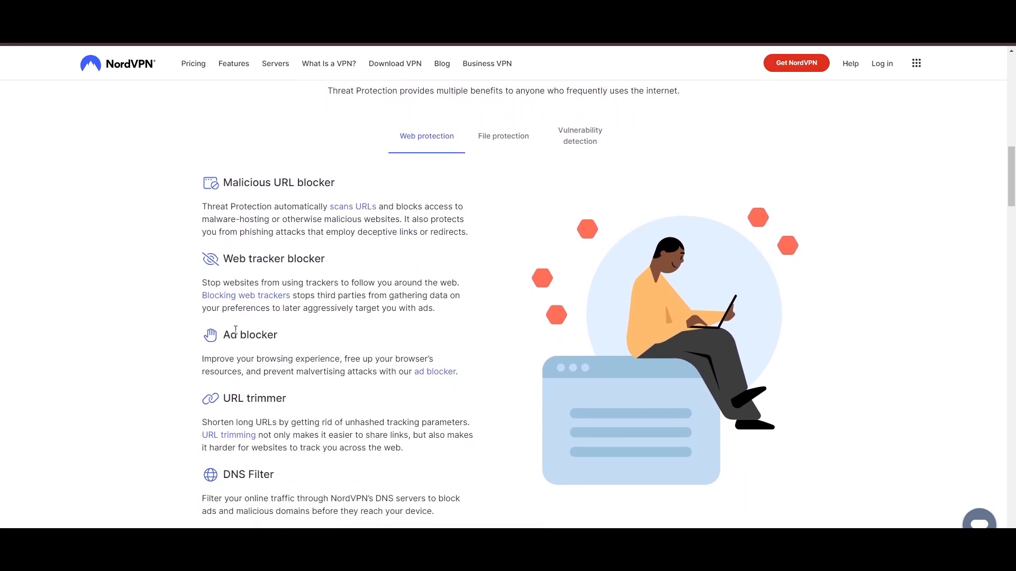
mouse_move(250, 463)
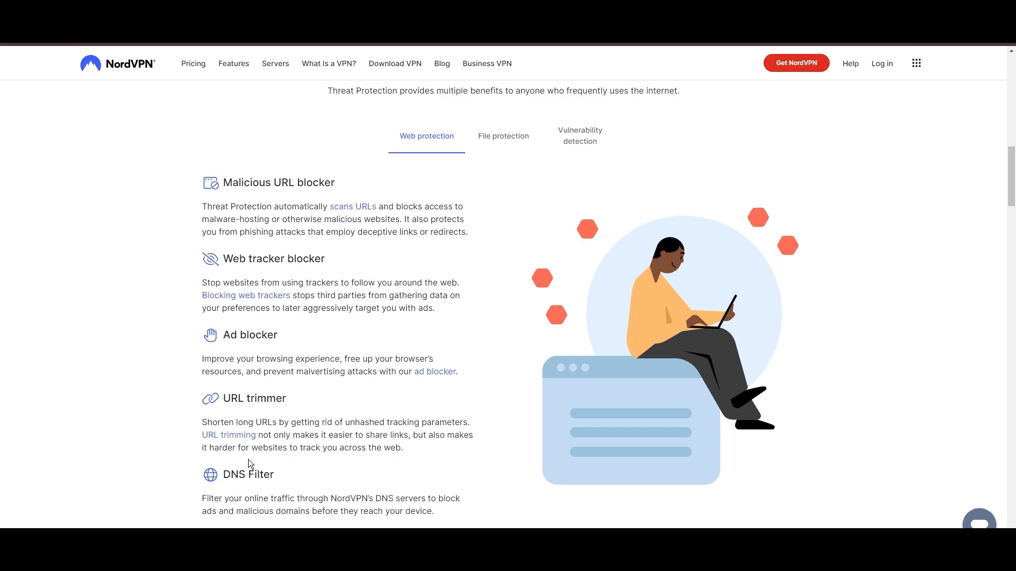
left_click(503, 136)
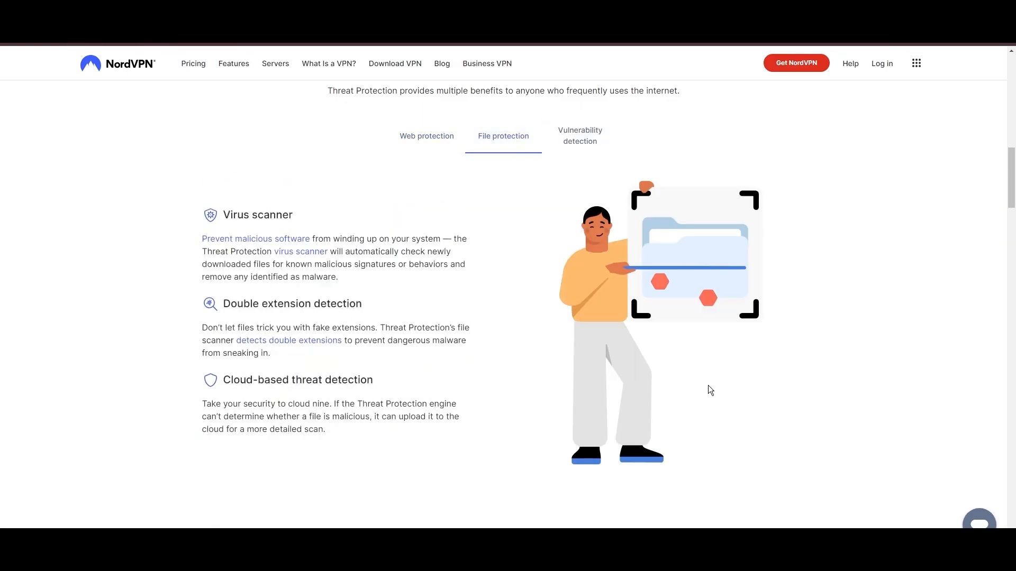
mouse_move(569, 144)
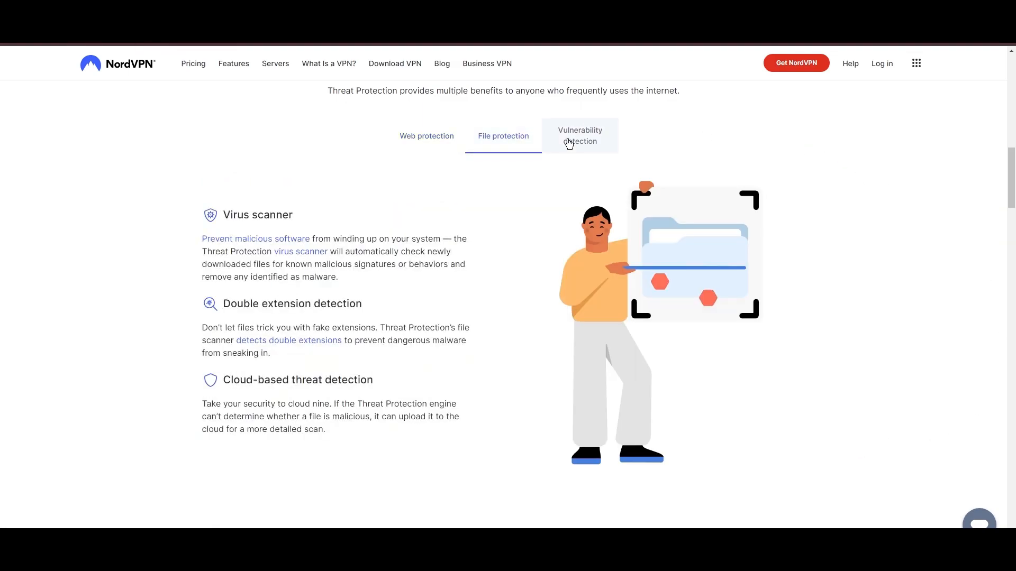
left_click(580, 136)
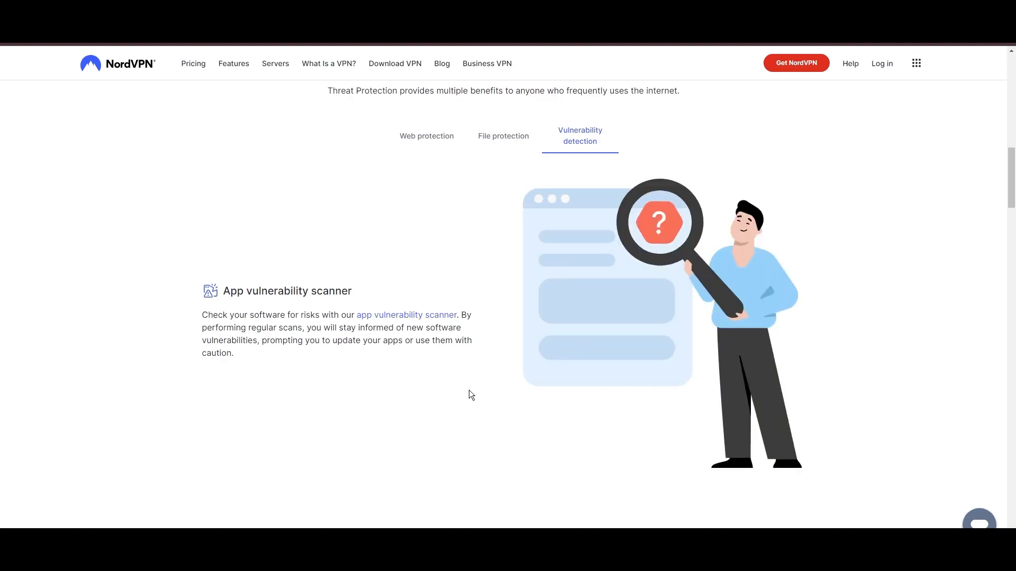
scroll("down", 3)
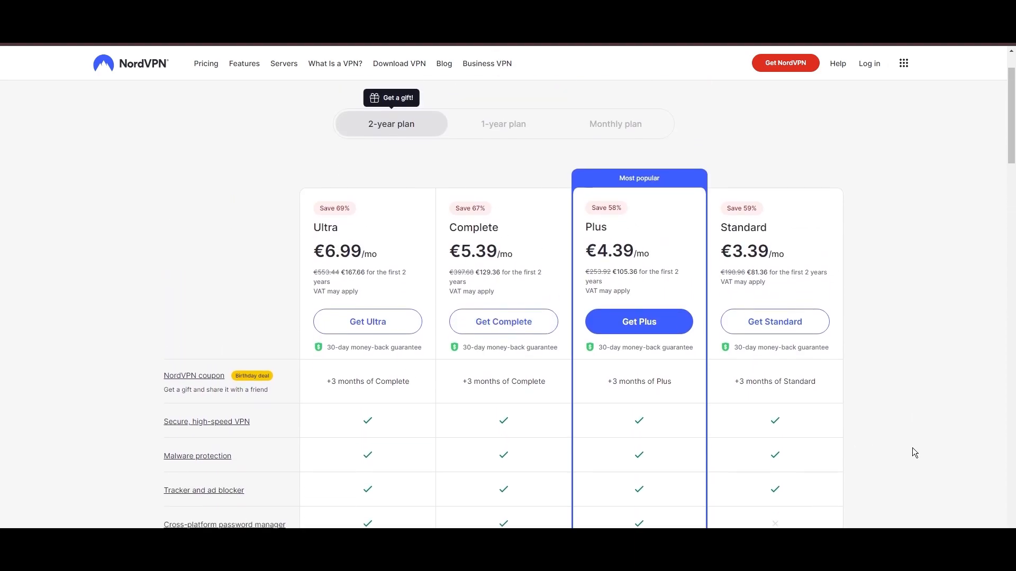
Scroll through the 2-year Ultra, Complete, Plus and Standard plan comparison table
scroll("down", 3)
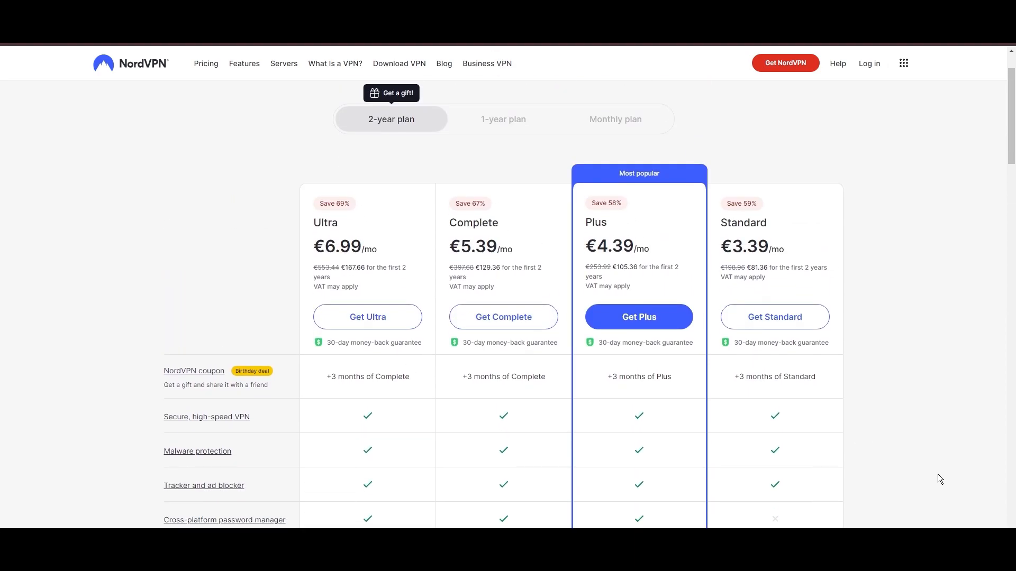
scroll("down", 3)
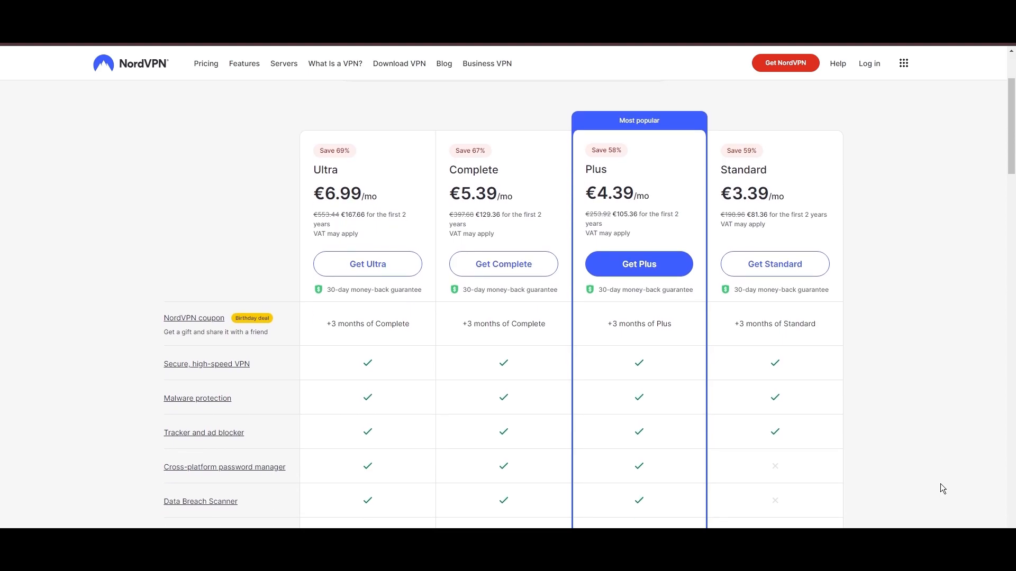
scroll("down", 3)
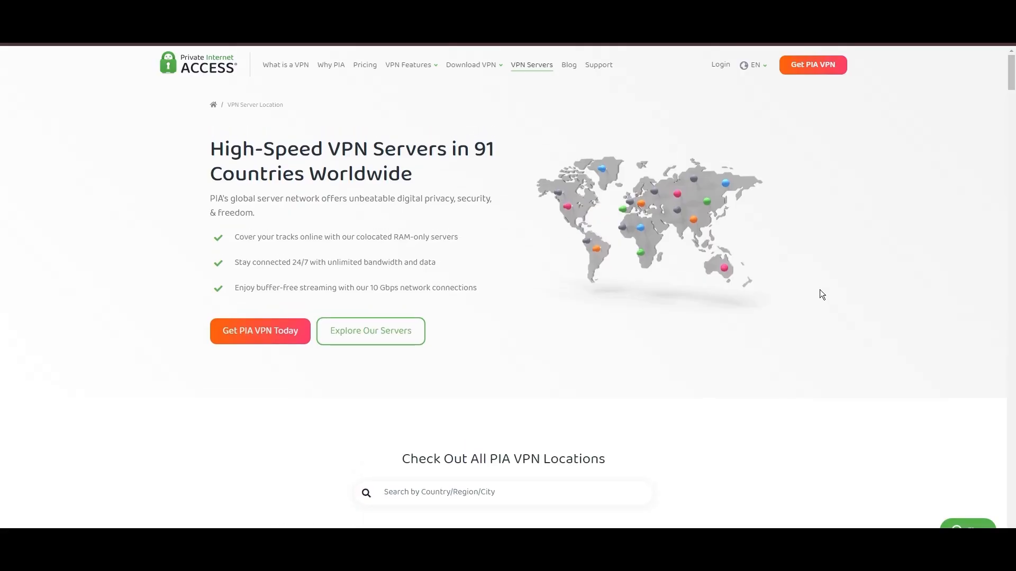
mouse_move(277, 162)
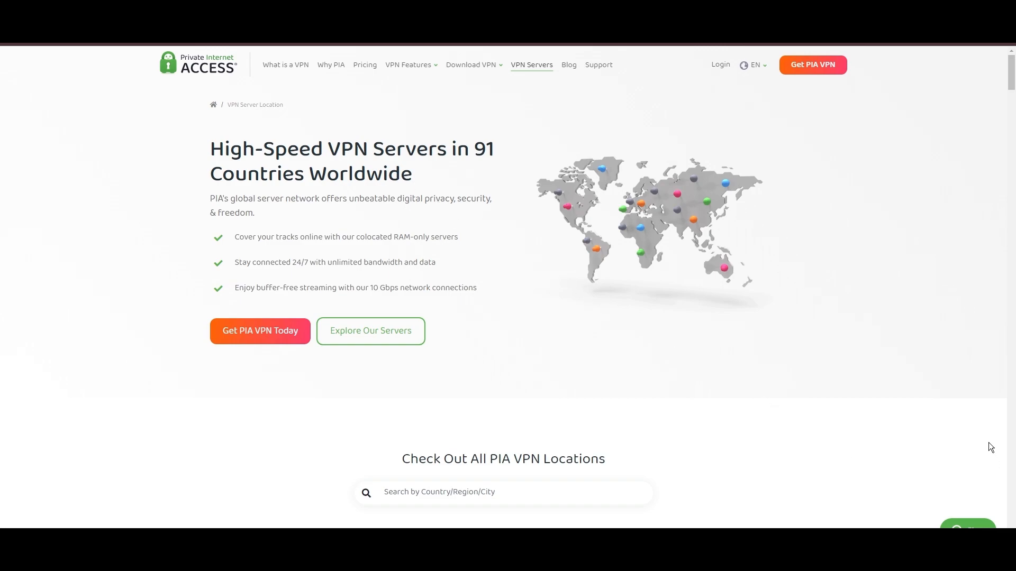
Scroll through the Americas, Europe, Asia Pacific and Middle East server tables to the highlights
scroll("down", 3)
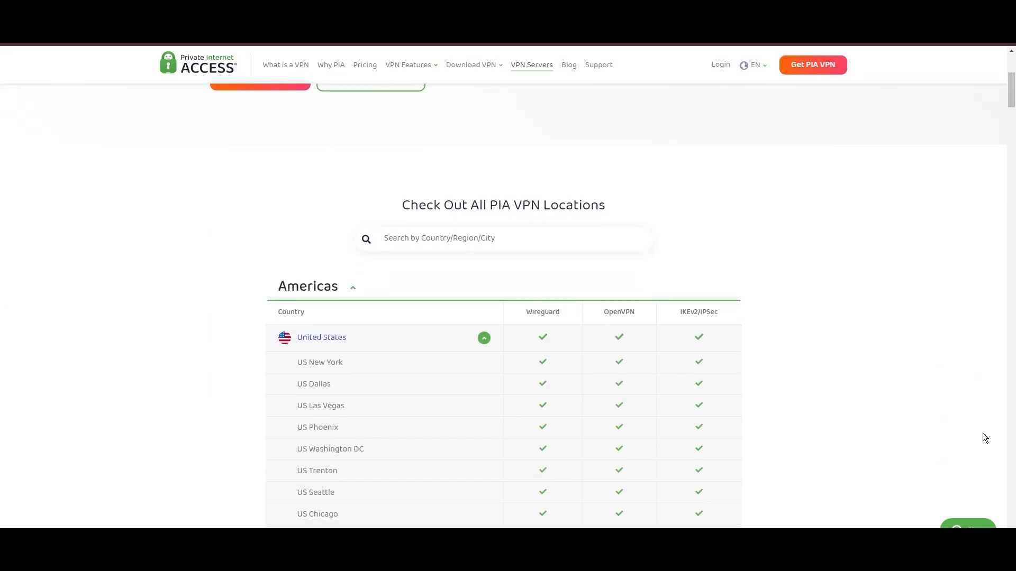
scroll("down", 3)
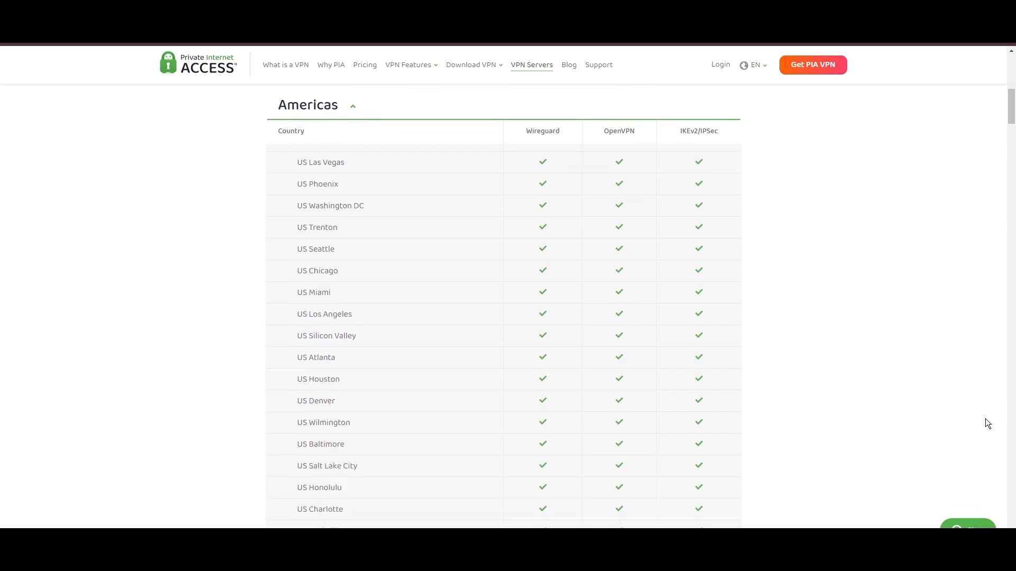
scroll("down", 3)
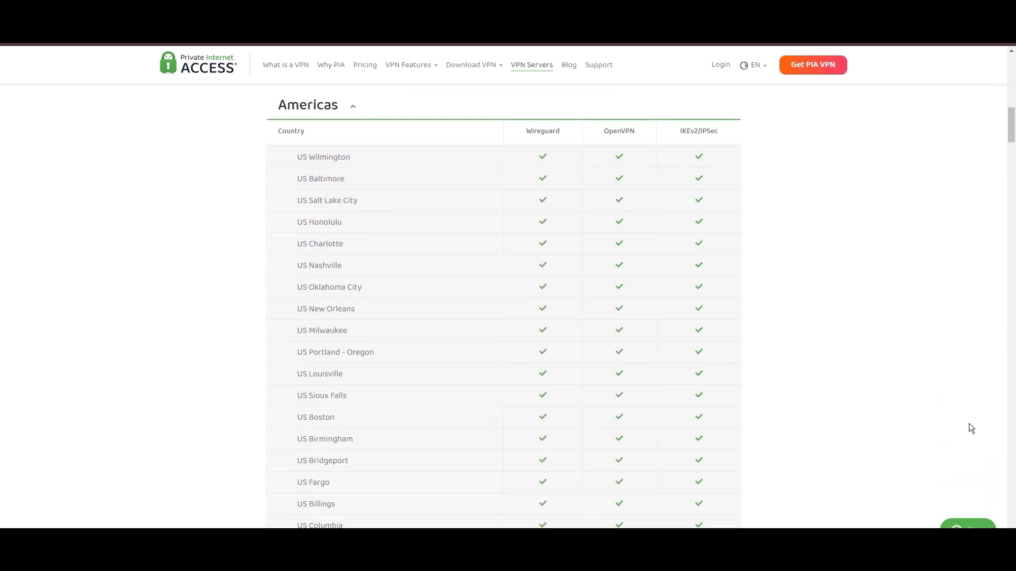
scroll("down", 3)
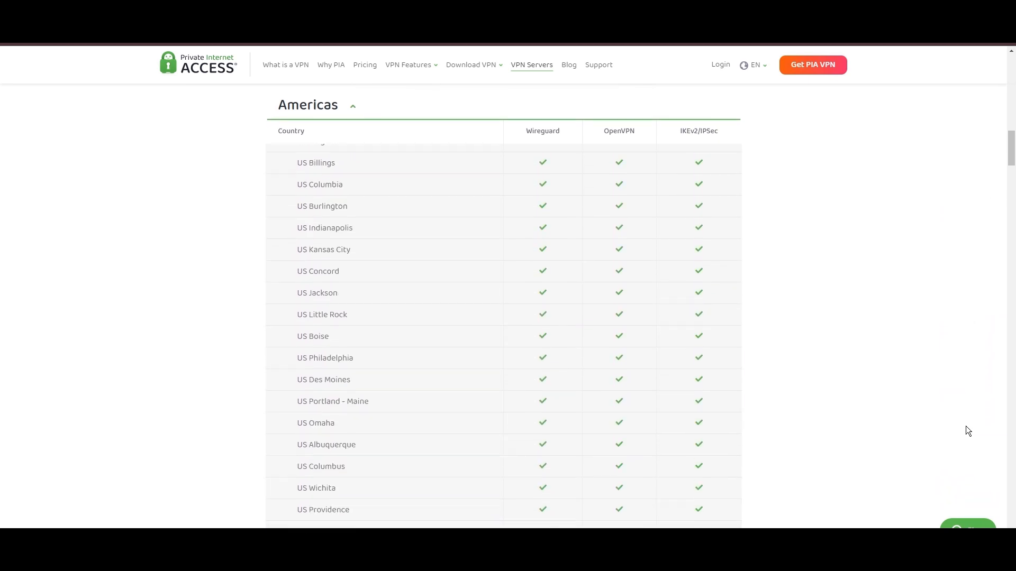
scroll("down", 3)
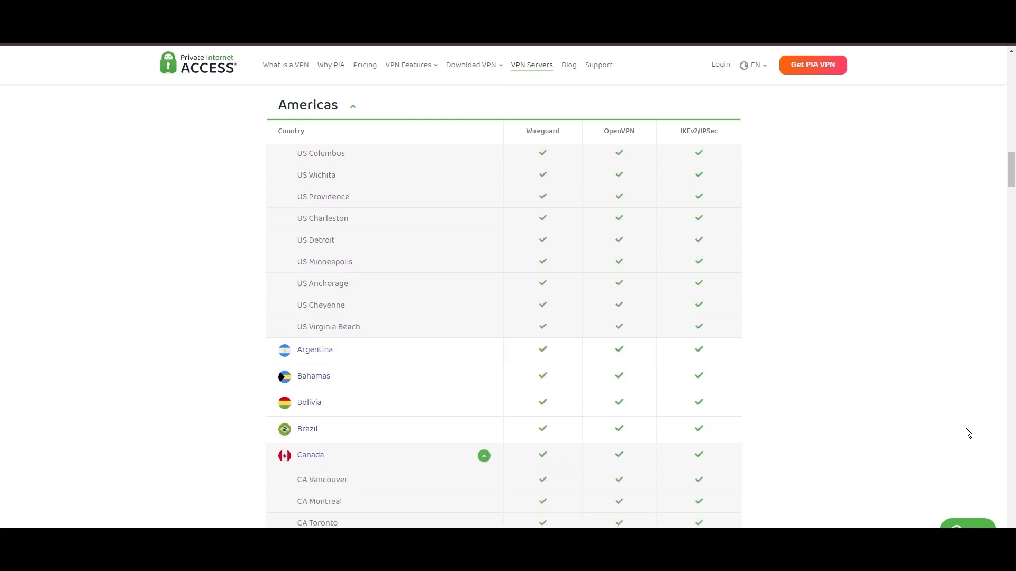
scroll("down", 3)
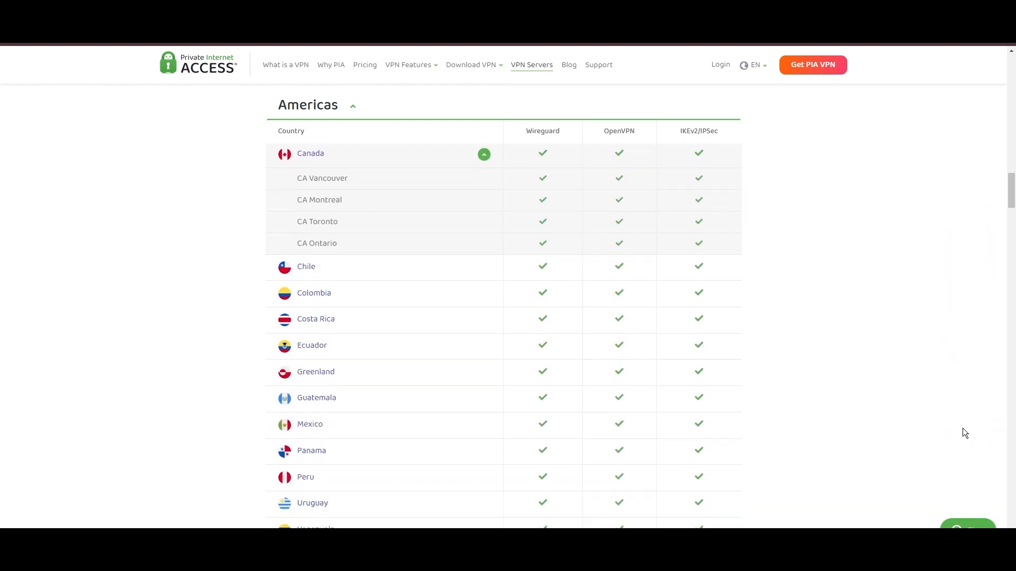
scroll("down", 3)
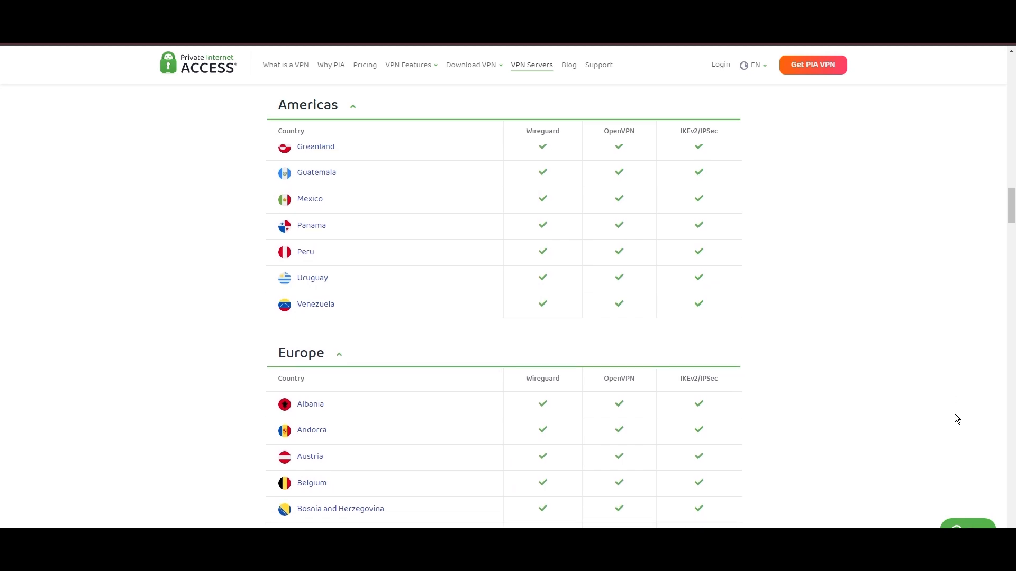
scroll("down", 3)
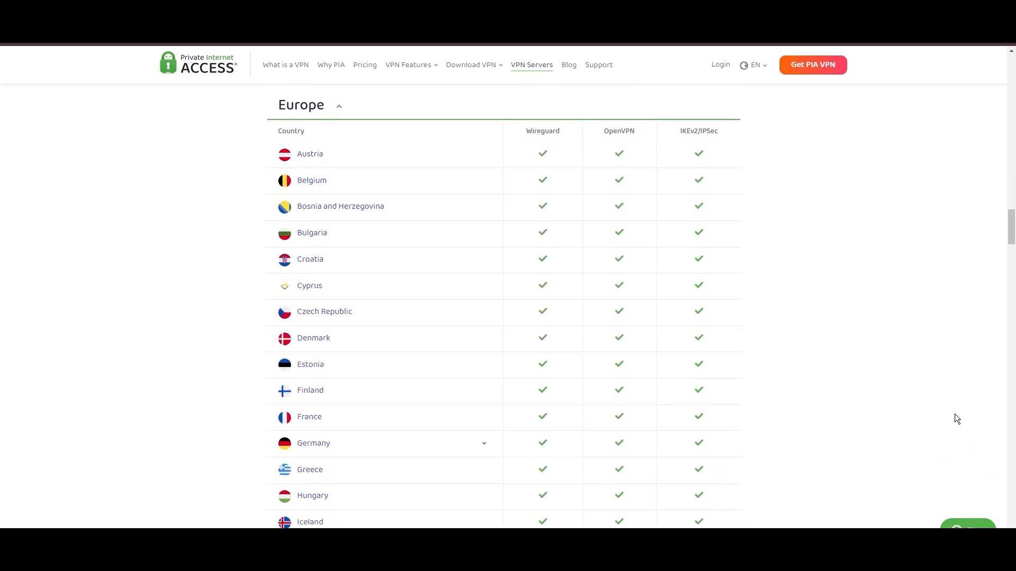
scroll("down", 3)
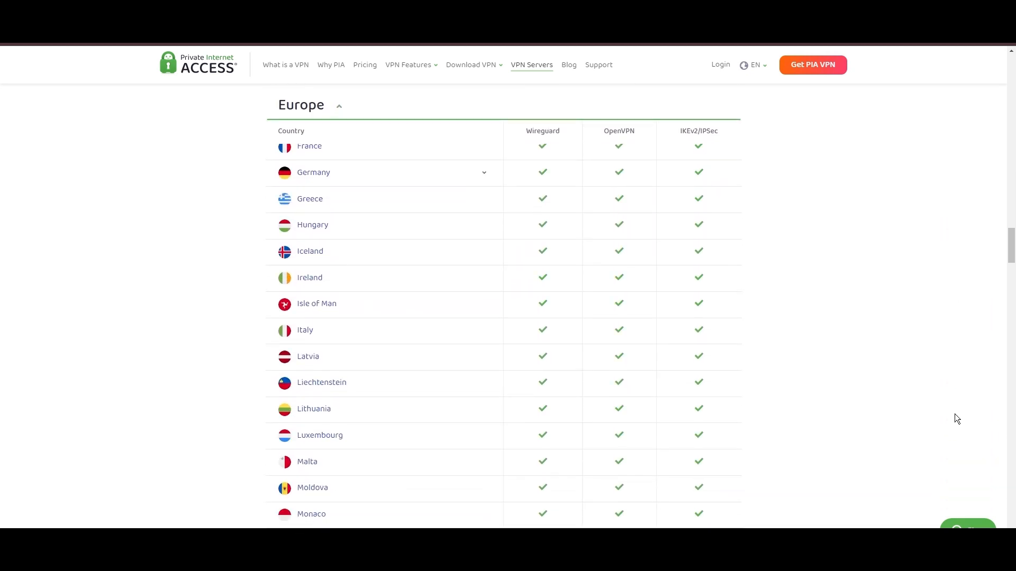
scroll("down", 3)
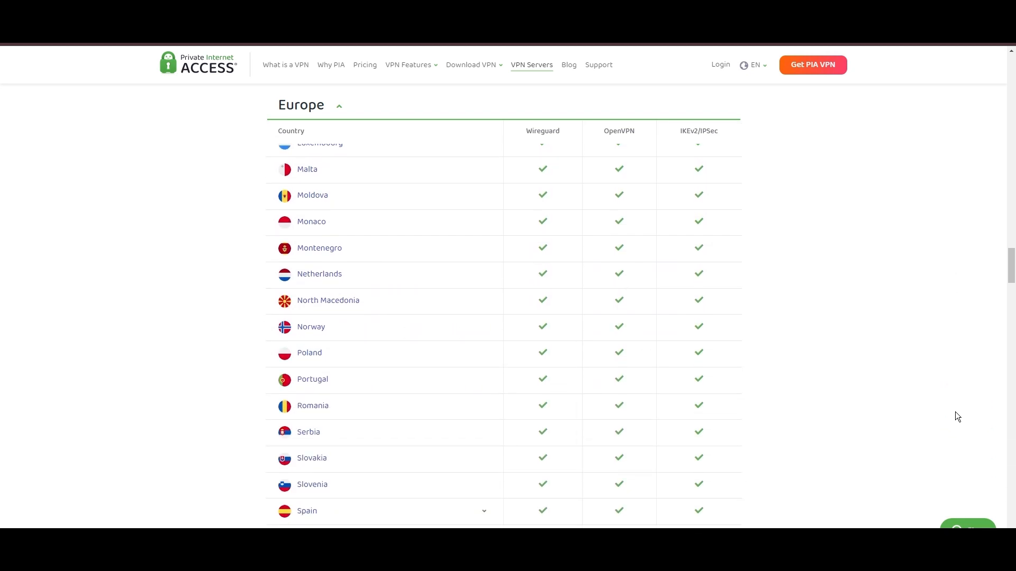
scroll("down", 3)
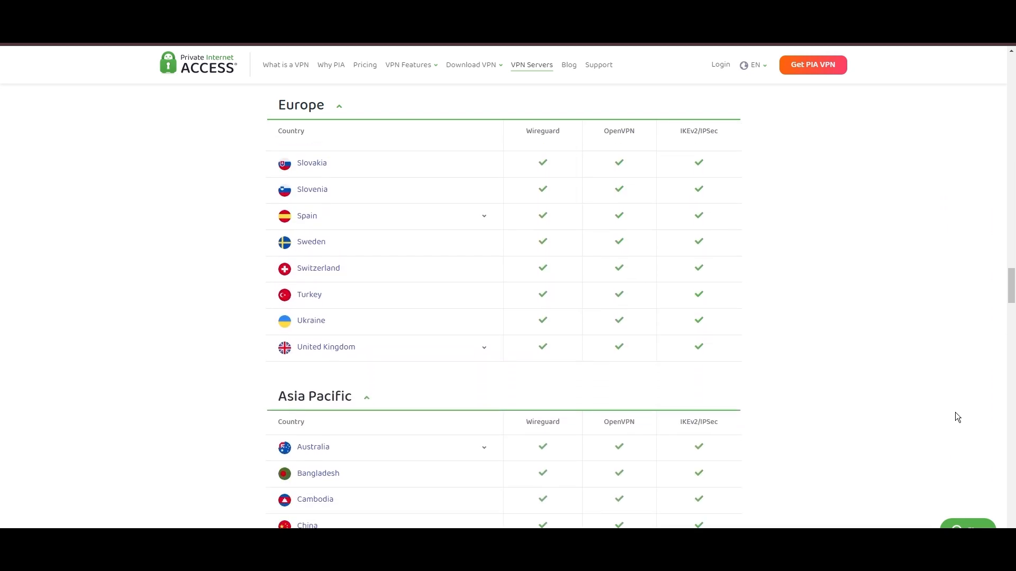
scroll("down", 3)
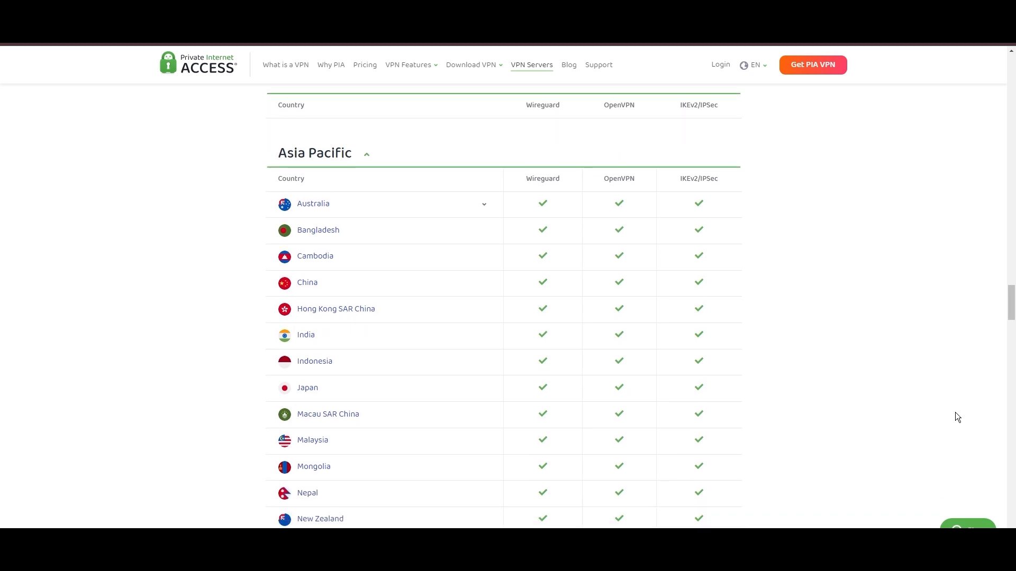
scroll("down", 3)
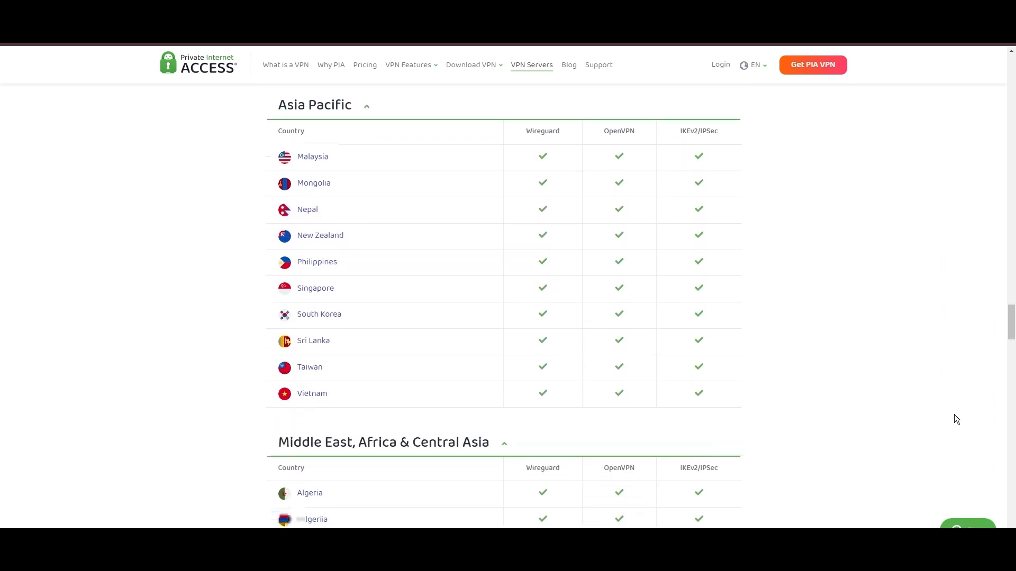
scroll("down", 3)
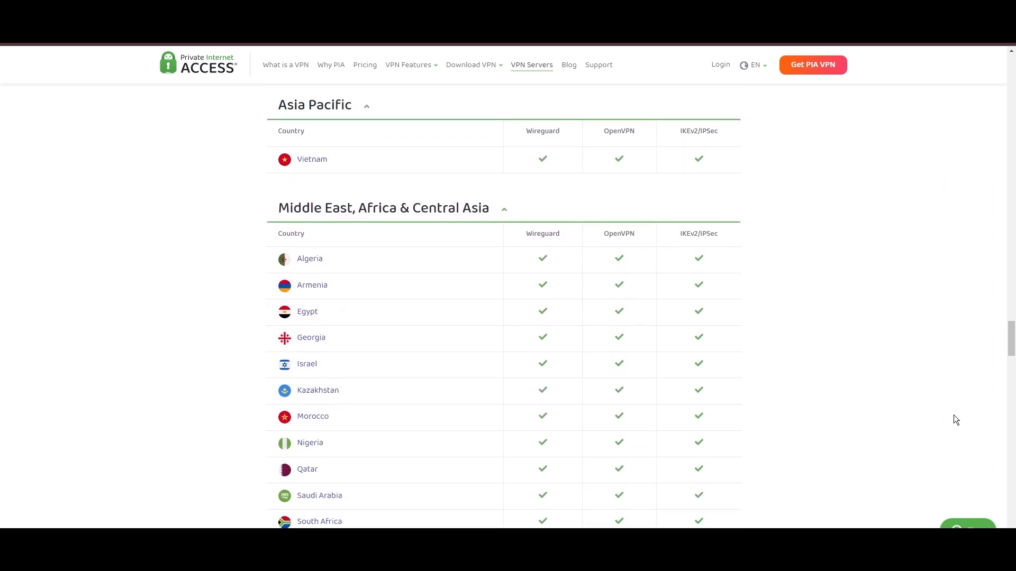
scroll("down", 3)
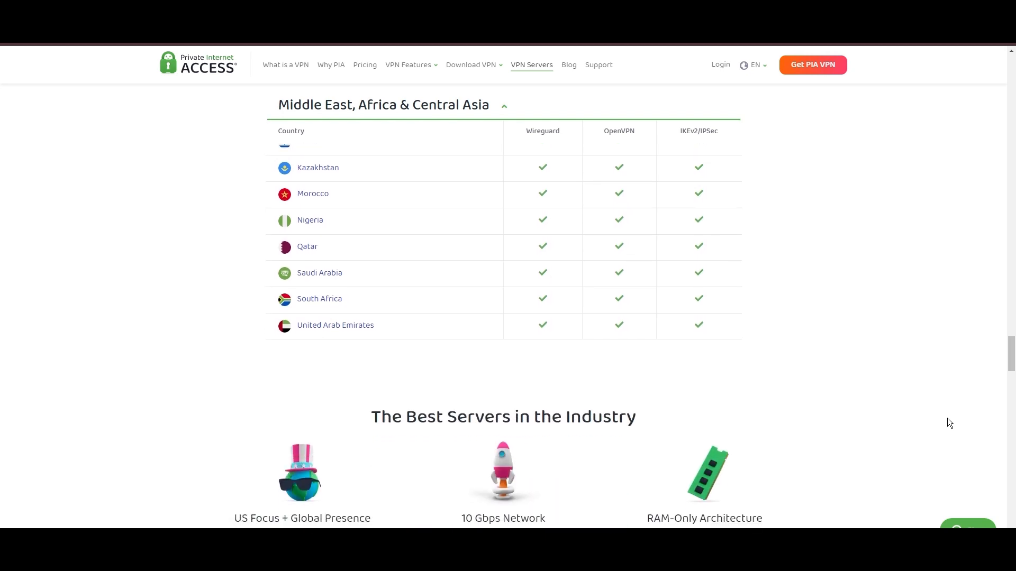
scroll("down", 3)
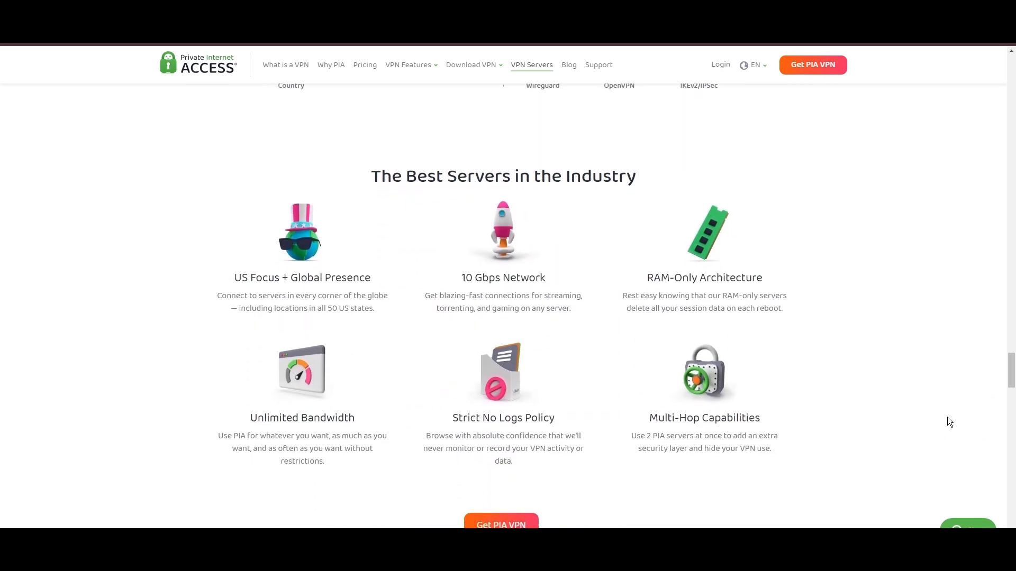
scroll("down", 3)
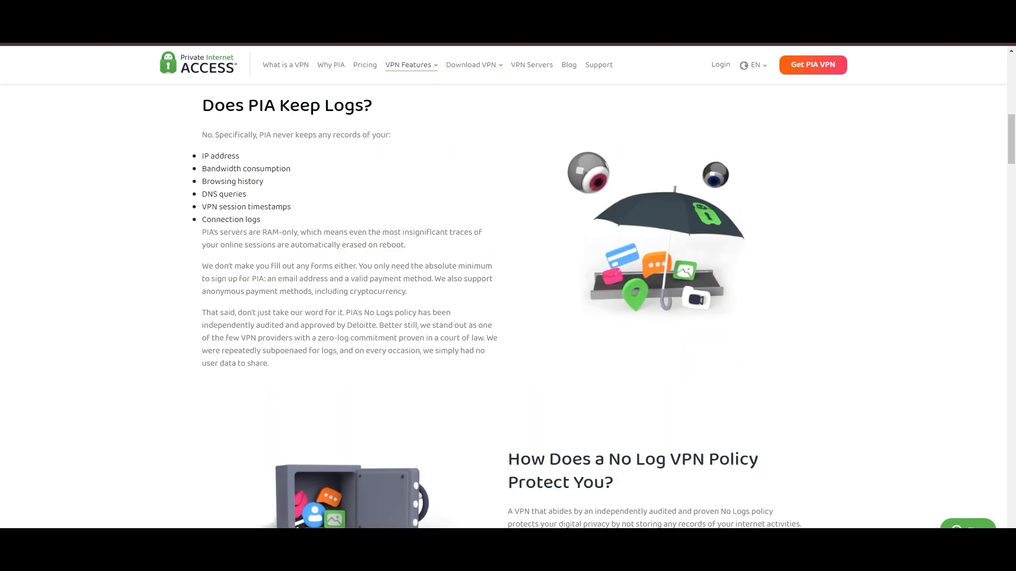
mouse_move(154, 199)
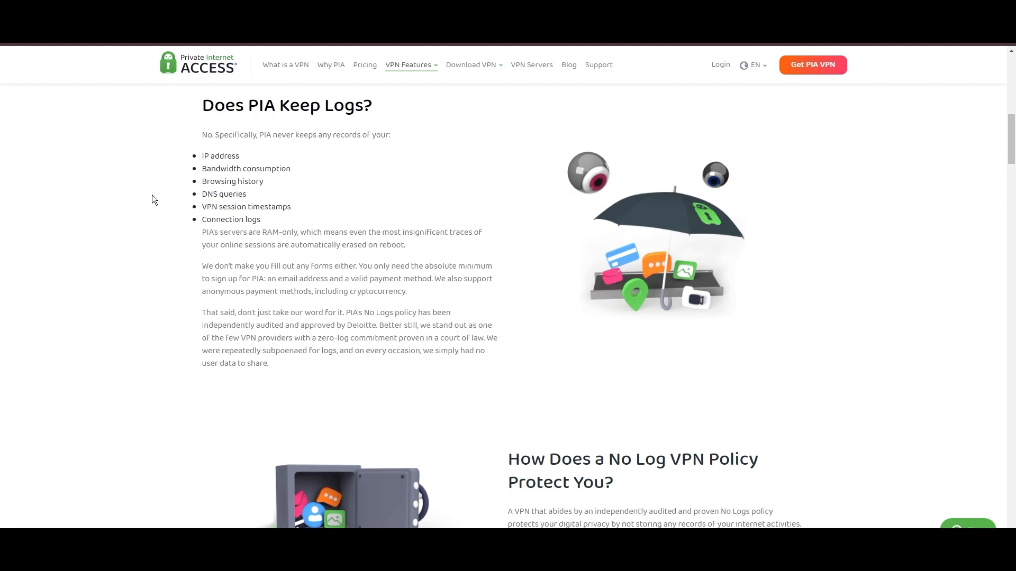
mouse_move(2, 282)
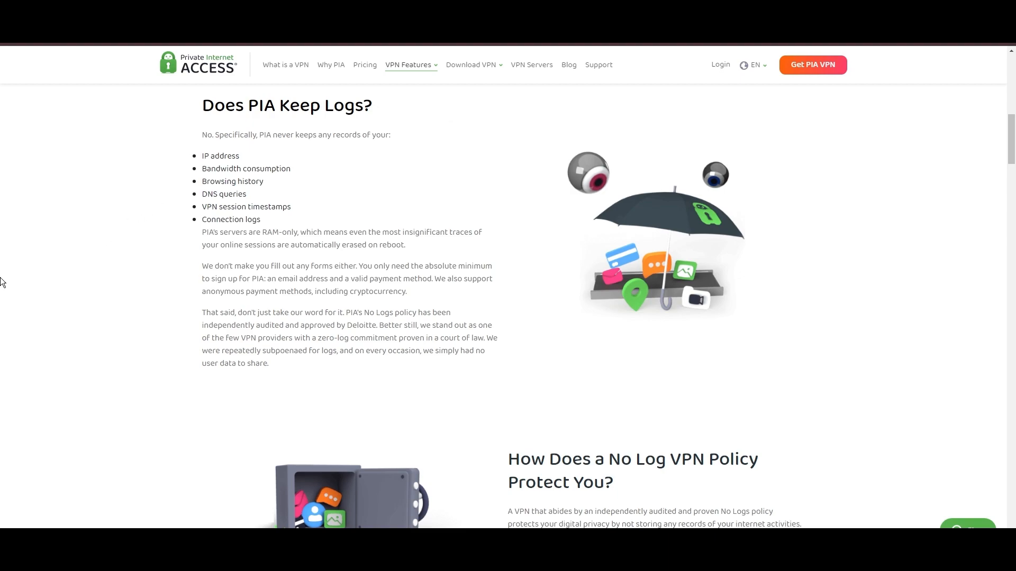
mouse_move(5, 279)
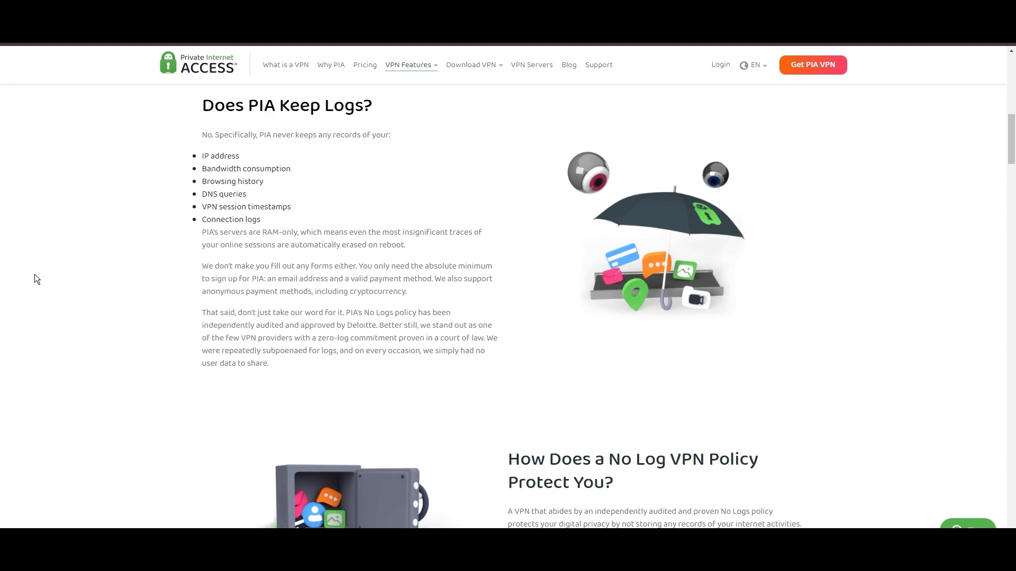
mouse_move(219, 224)
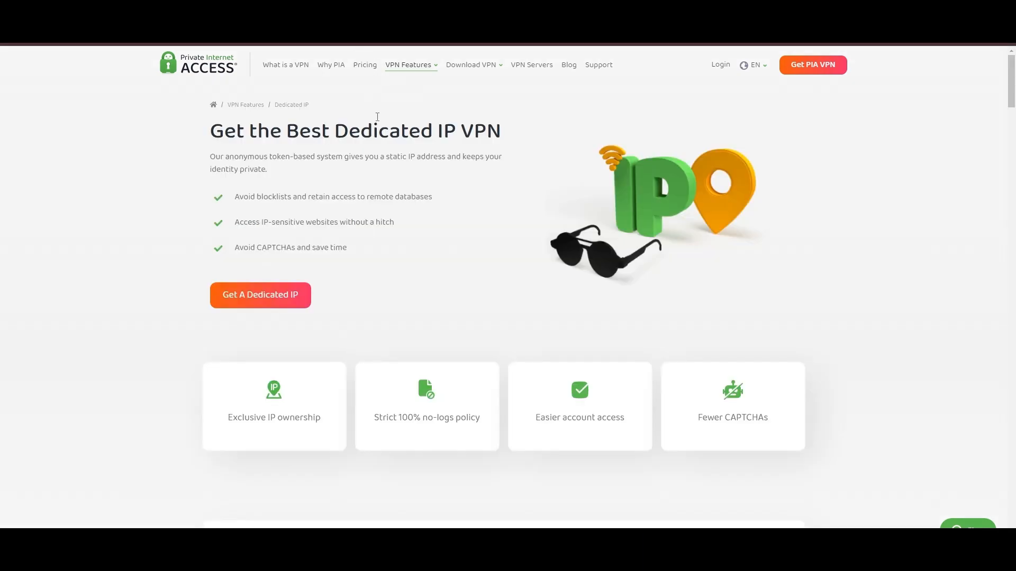
mouse_move(384, 125)
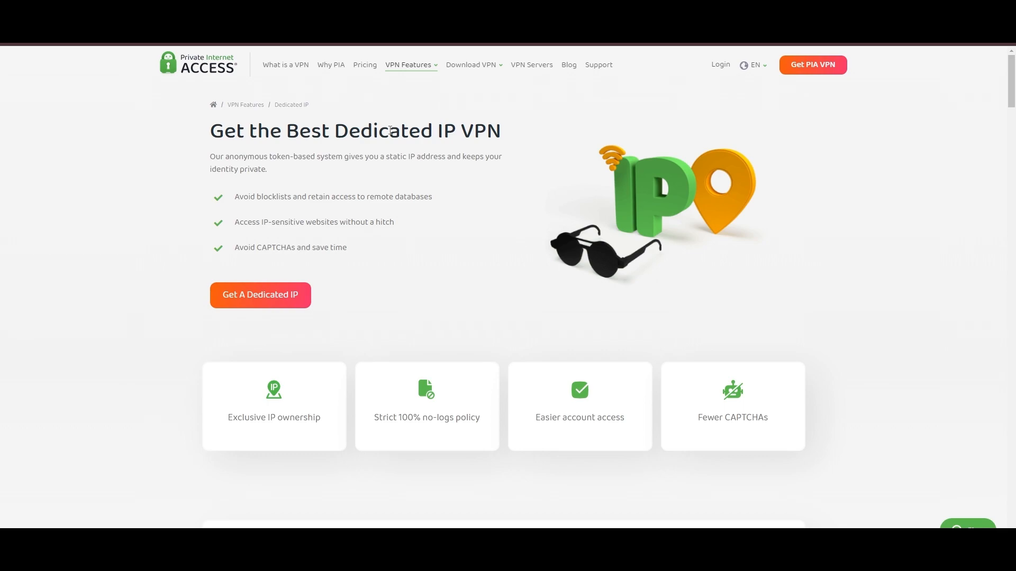
mouse_move(568, 112)
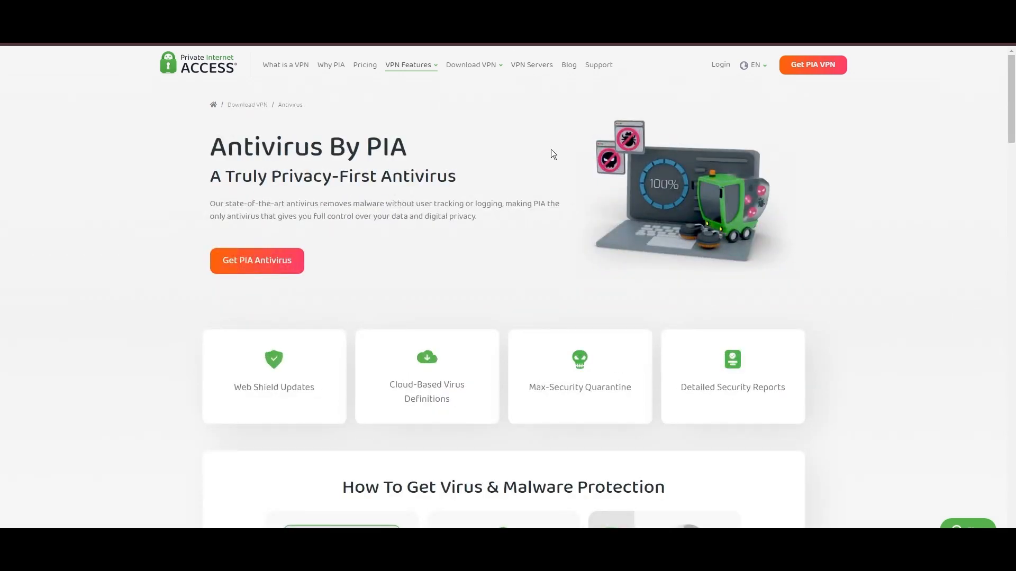
mouse_move(660, 231)
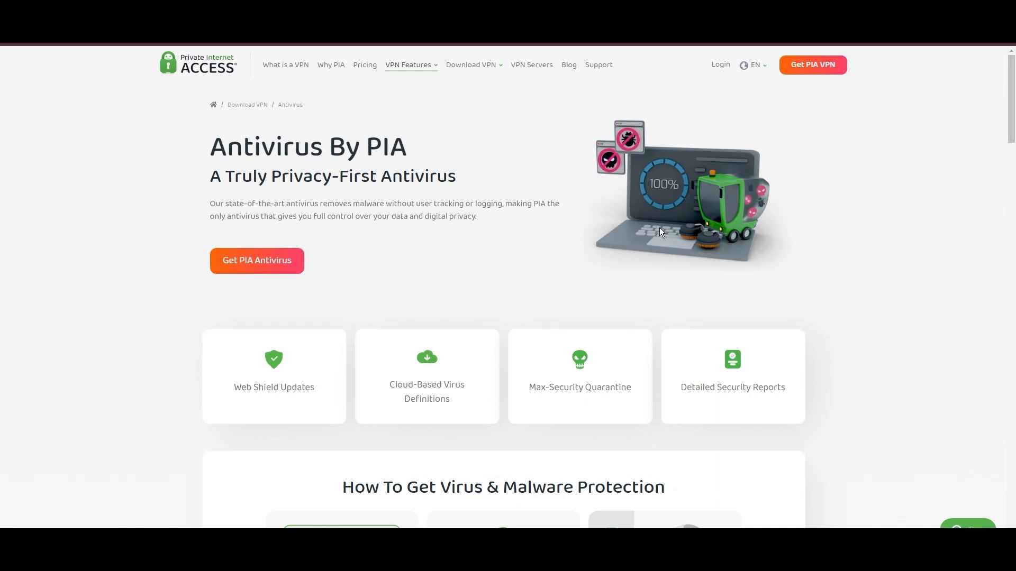
mouse_move(541, 255)
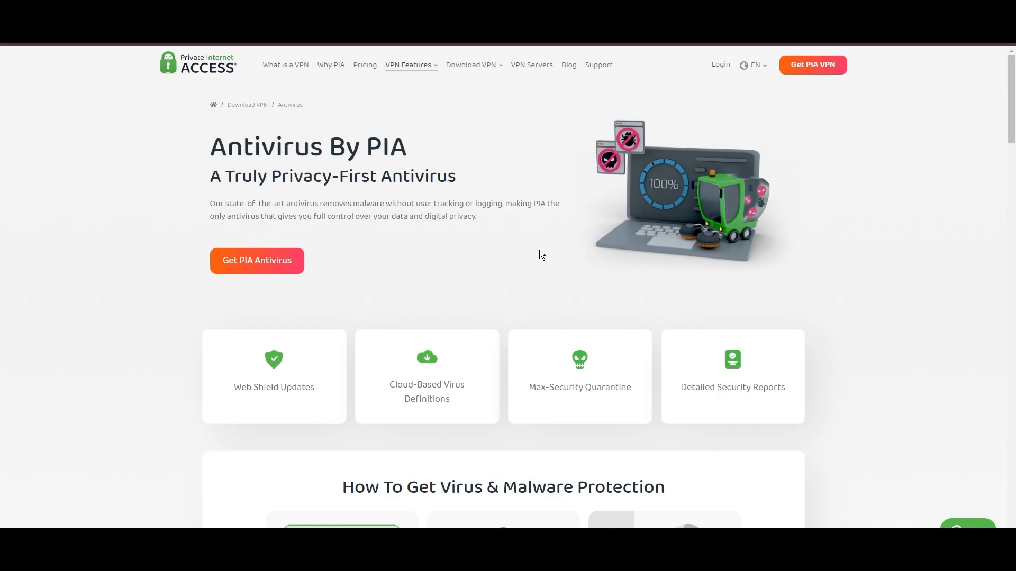
mouse_move(567, 272)
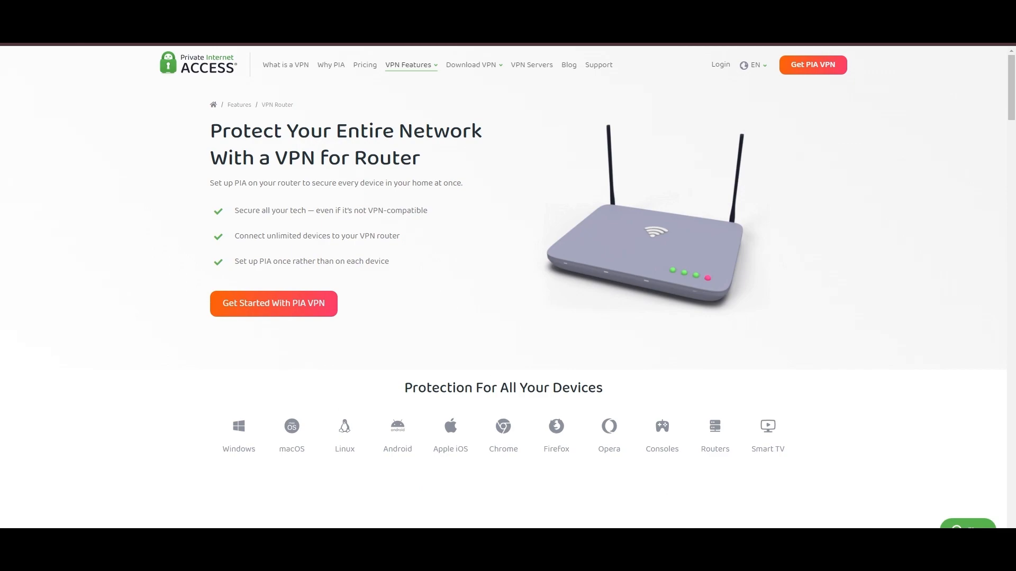
mouse_move(677, 199)
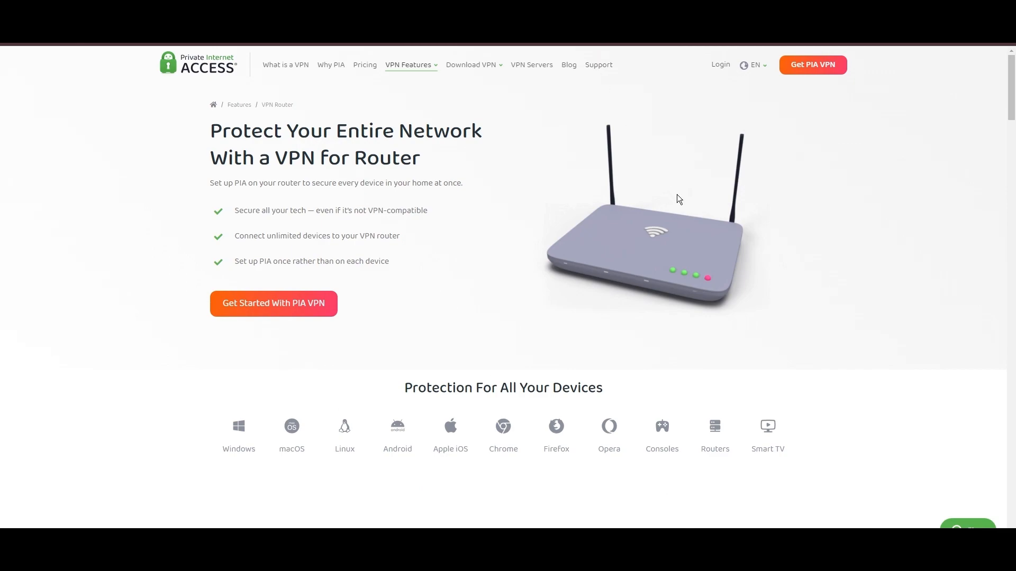
mouse_move(717, 248)
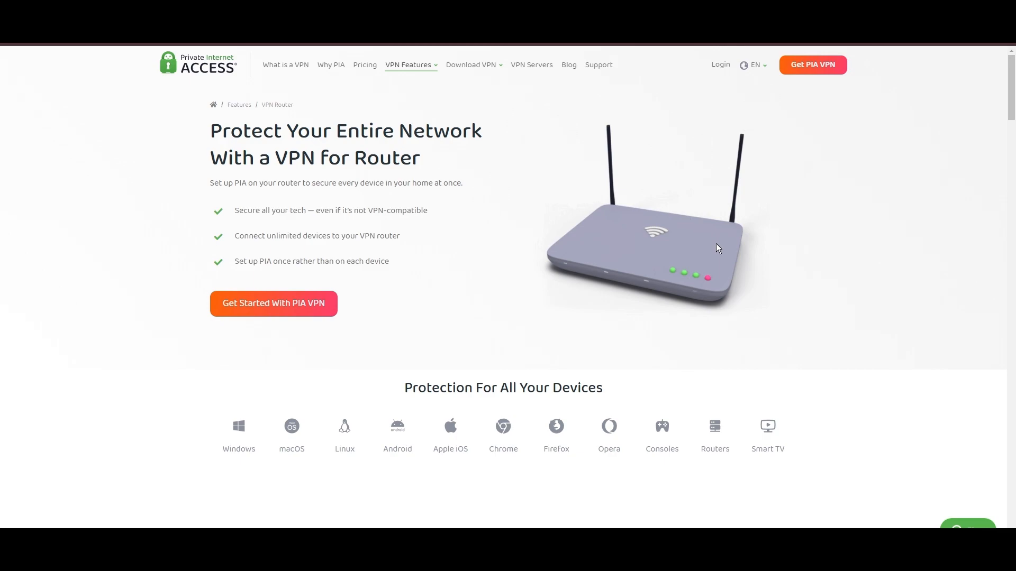
Scroll the VPN for Router page to the 'What Is a VPN Router?' section
scroll("down", 3)
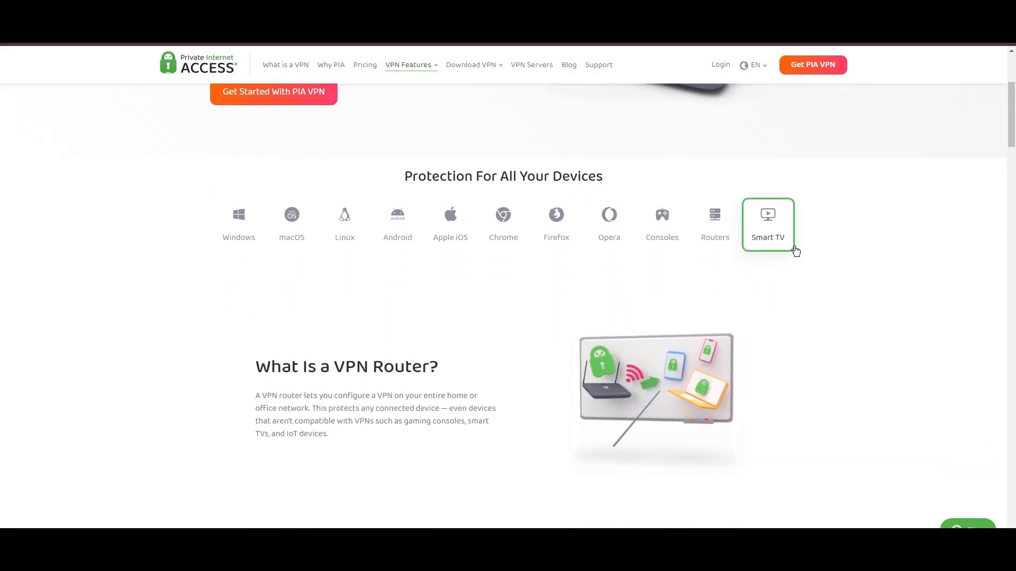
scroll("down", 3)
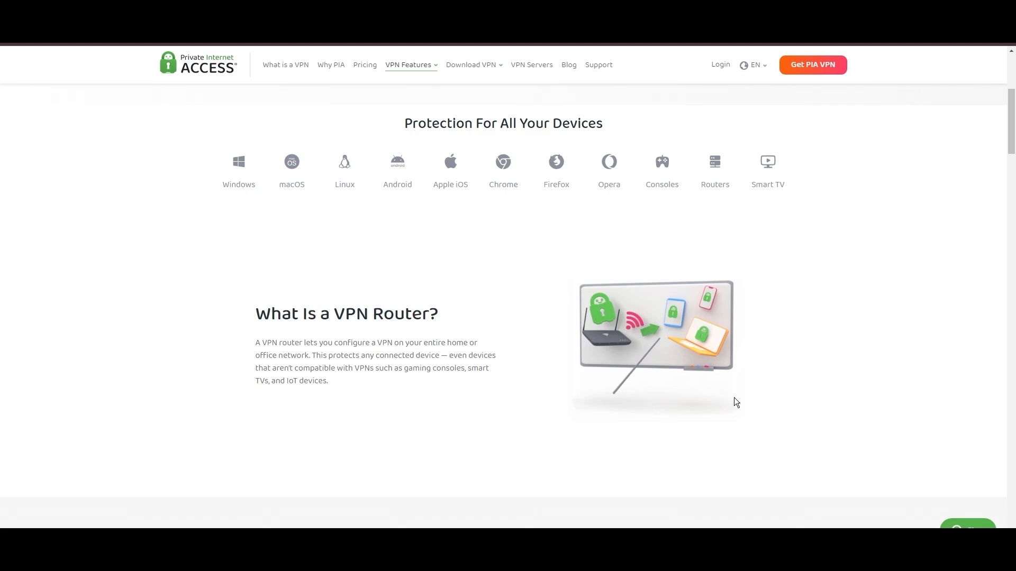
left_click(365, 65)
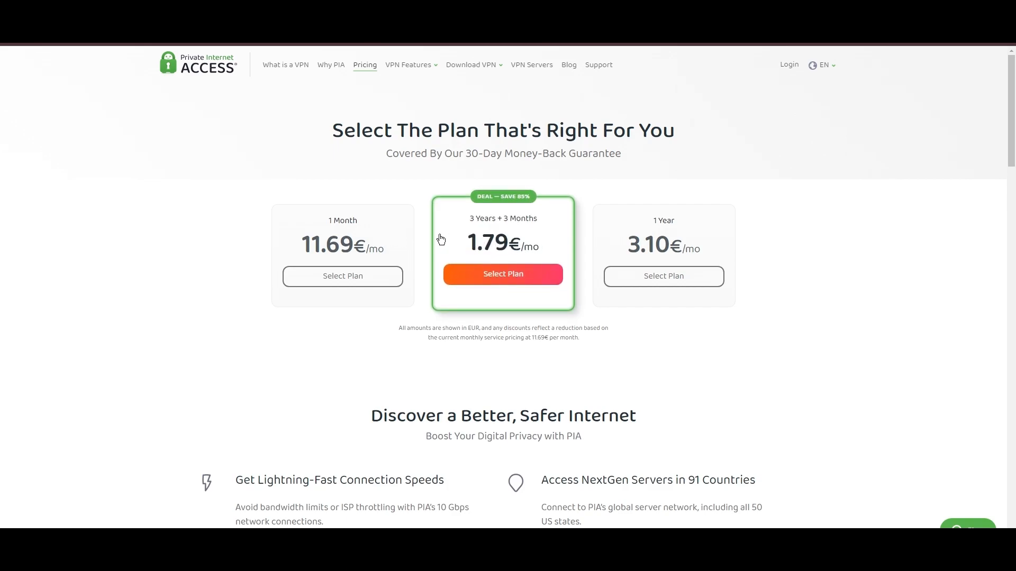
mouse_move(503, 202)
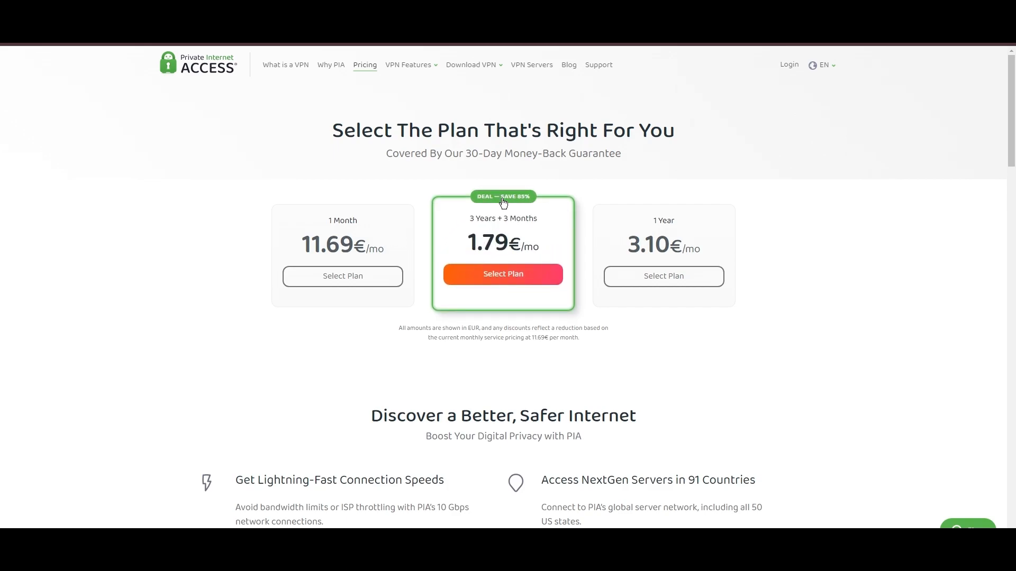
mouse_move(751, 391)
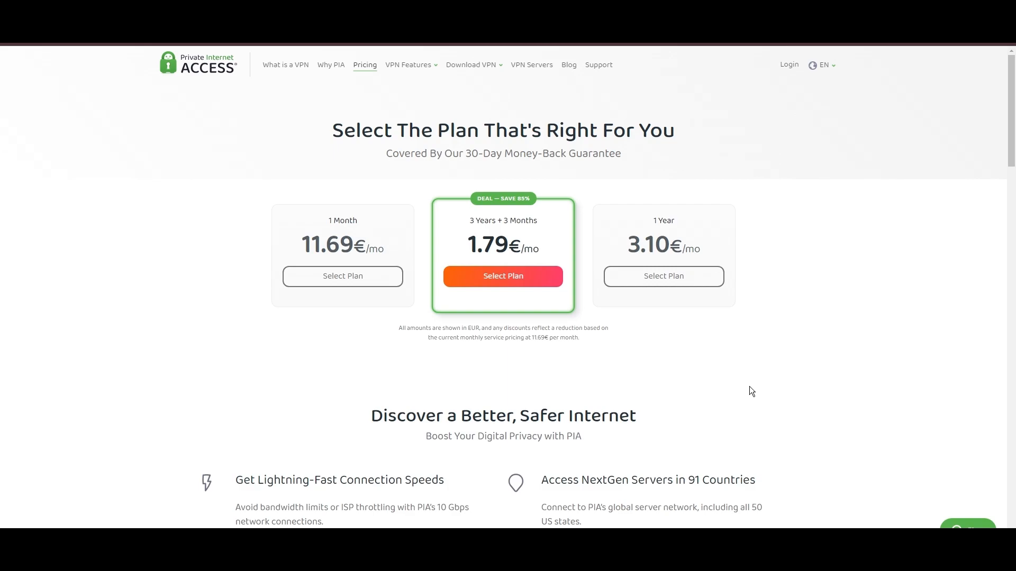
mouse_move(934, 369)
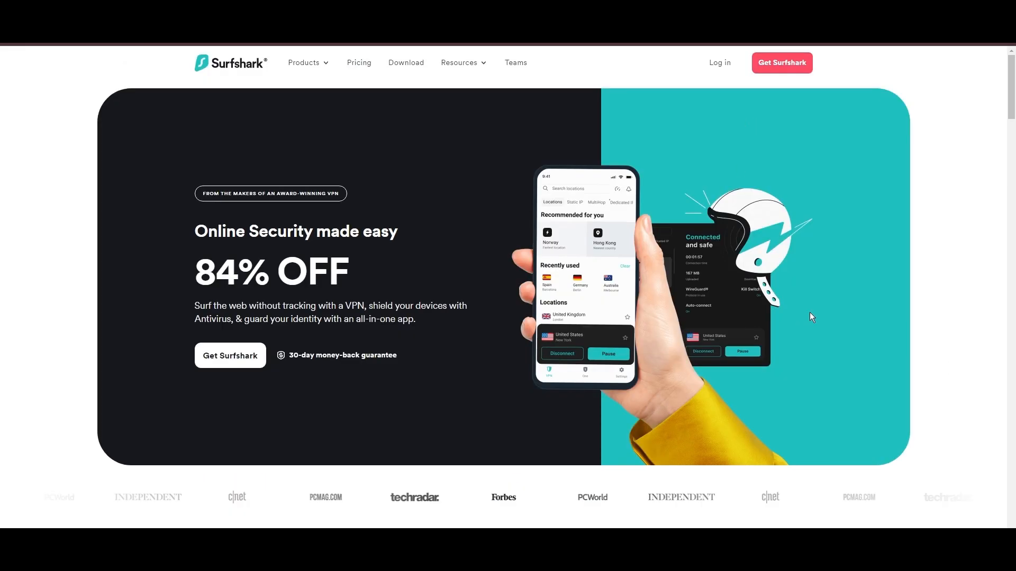
Scroll the Surfshark homepage to the Money-back guarantee, No-logs and High-tech tabs
scroll("down", 3)
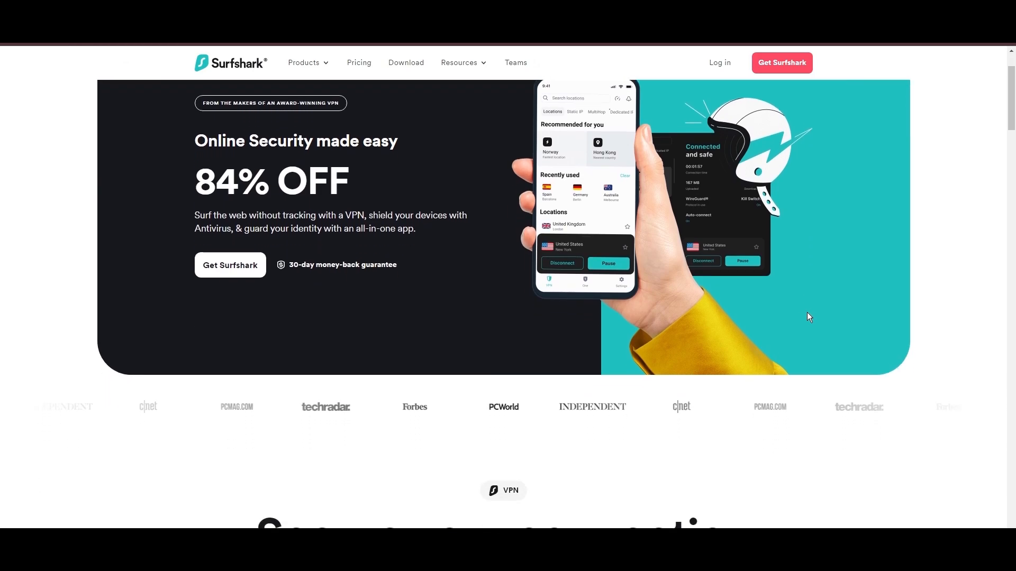
scroll("down", 3)
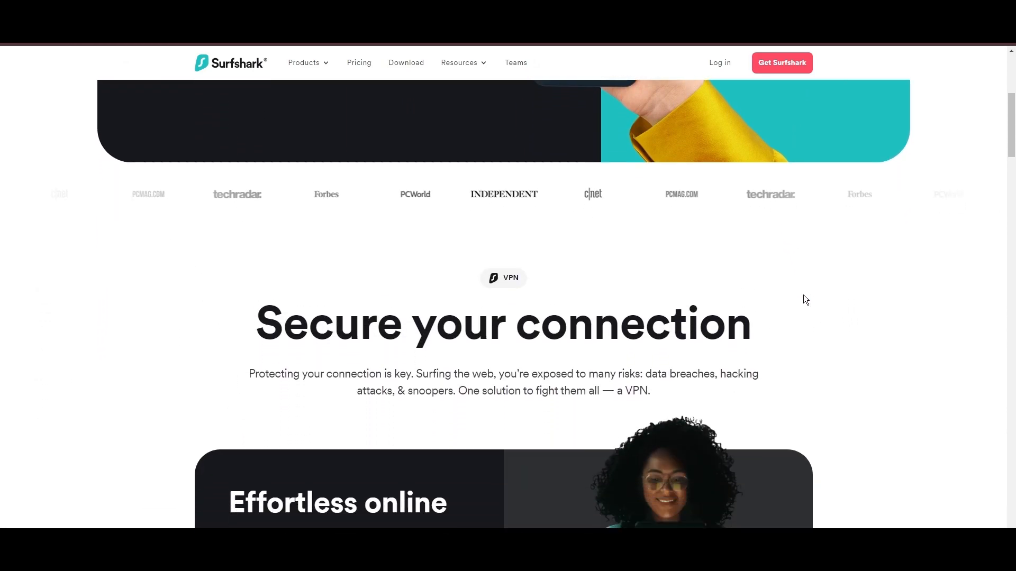
scroll("down", 3)
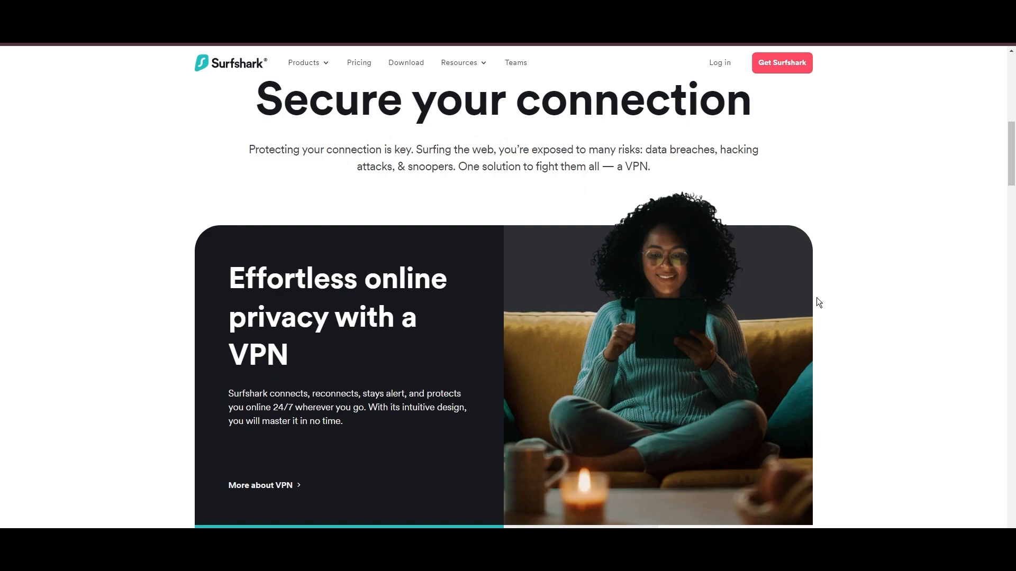
scroll("down", 3)
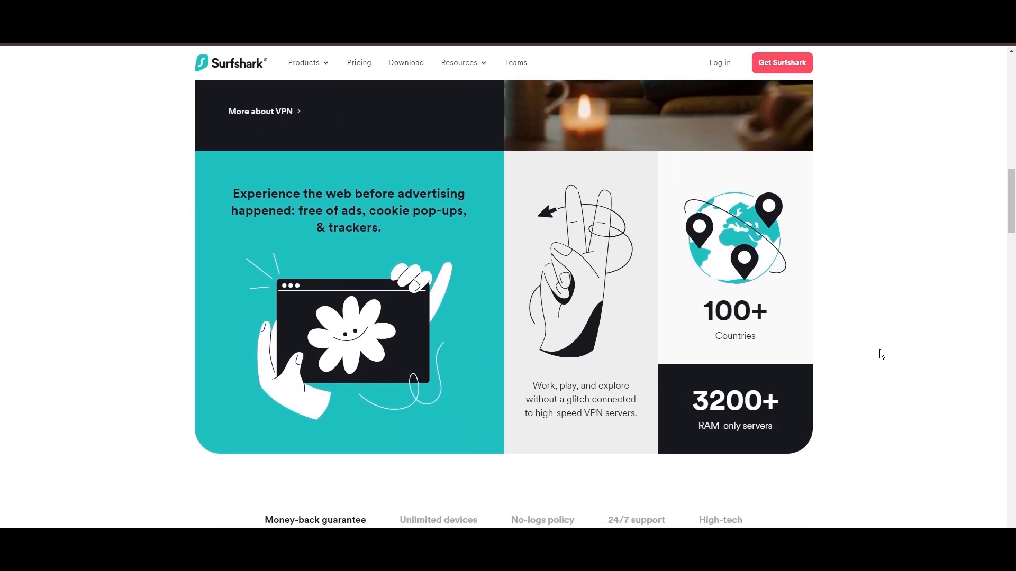
scroll("down", 3)
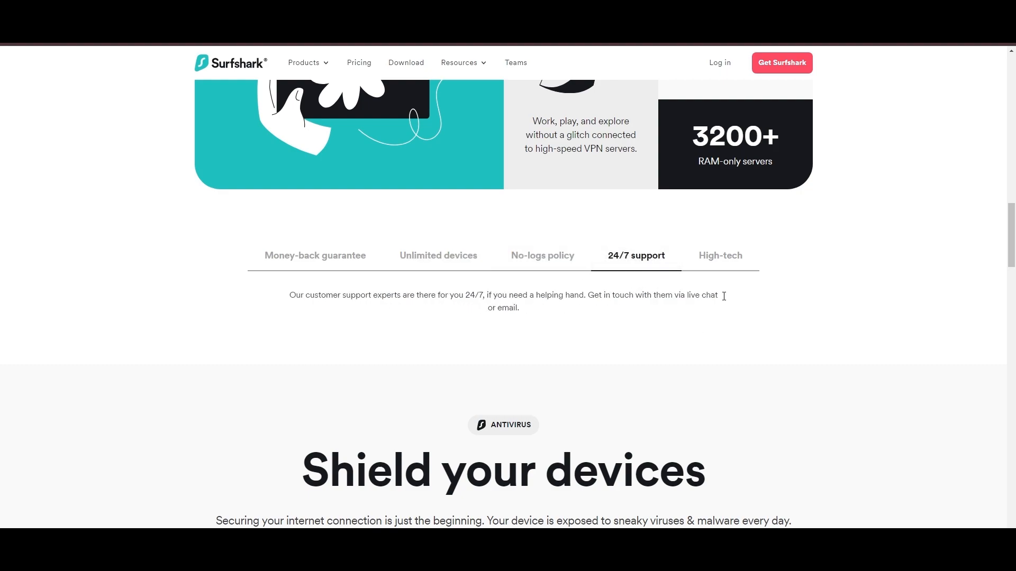
left_click(720, 256)
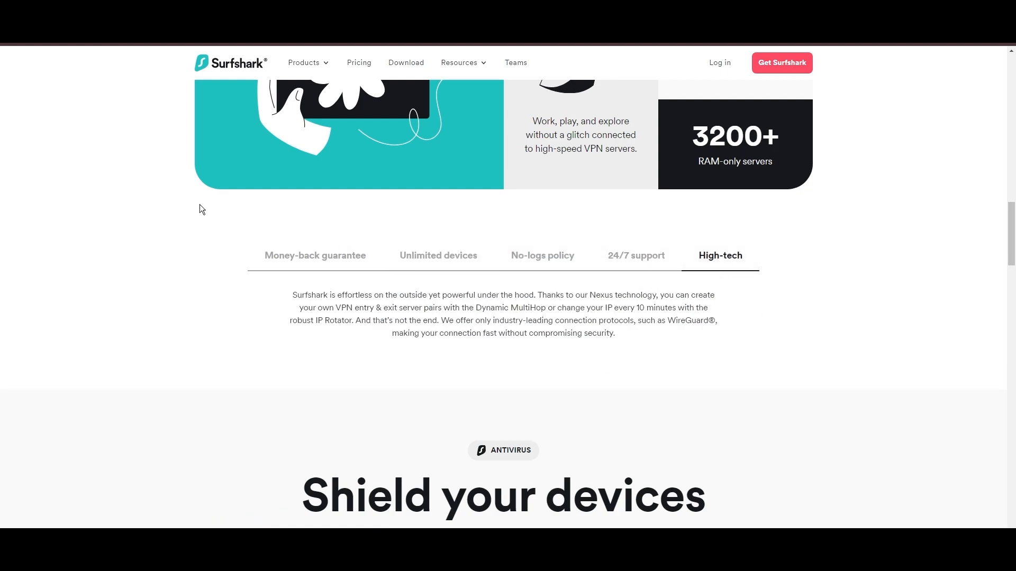
scroll("down", 3)
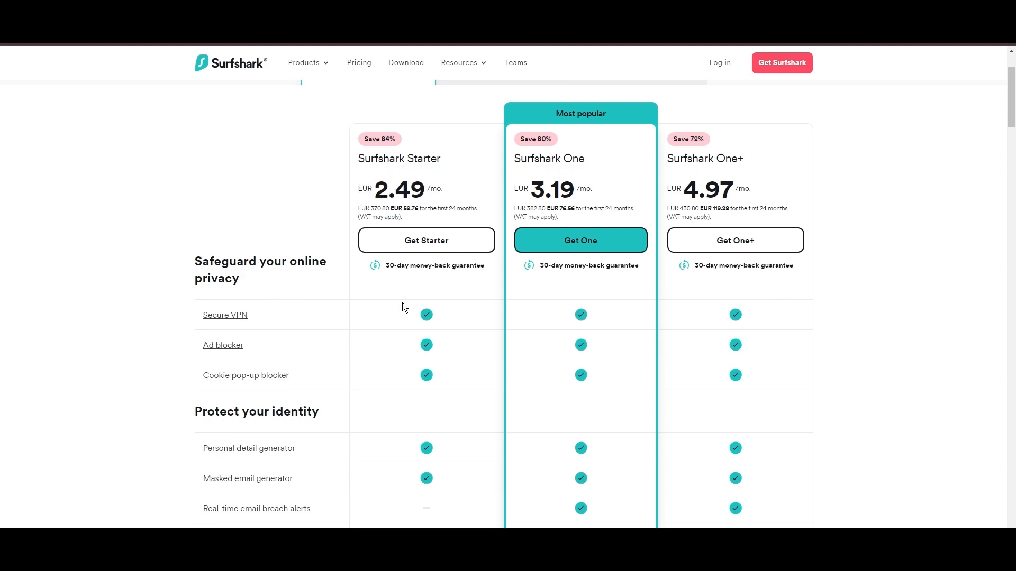
mouse_move(863, 281)
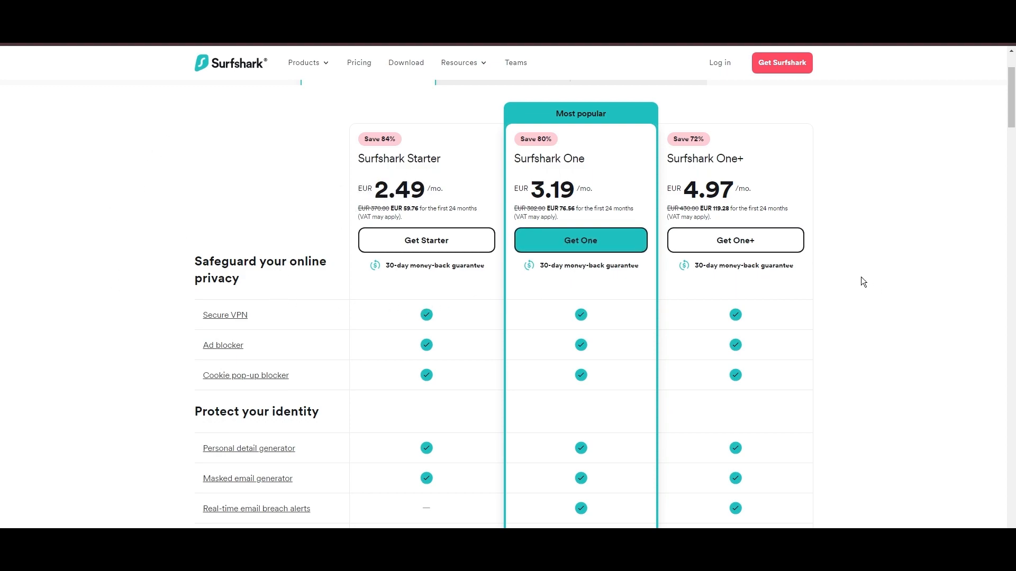
Scroll the Starter, One and One+ comparison table through its identity-protection features
scroll("down", 3)
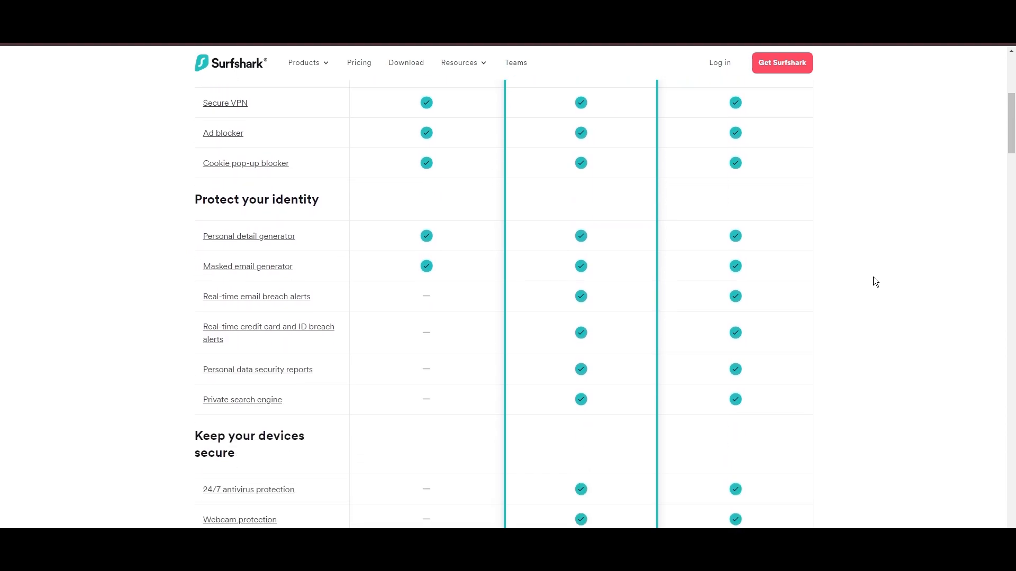
scroll("down", 3)
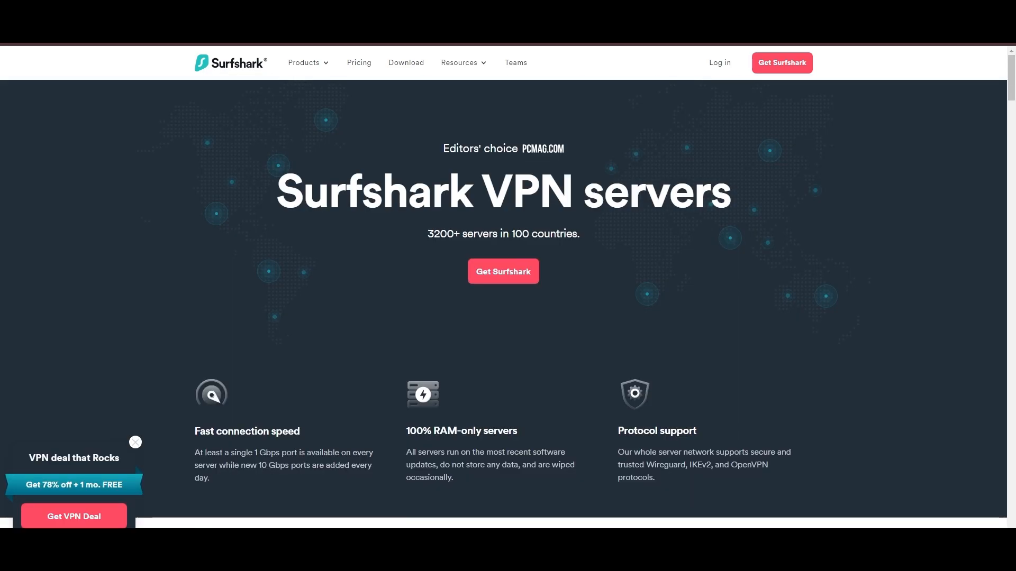
Scroll through the European countries in the server locations table
scroll("down", 3)
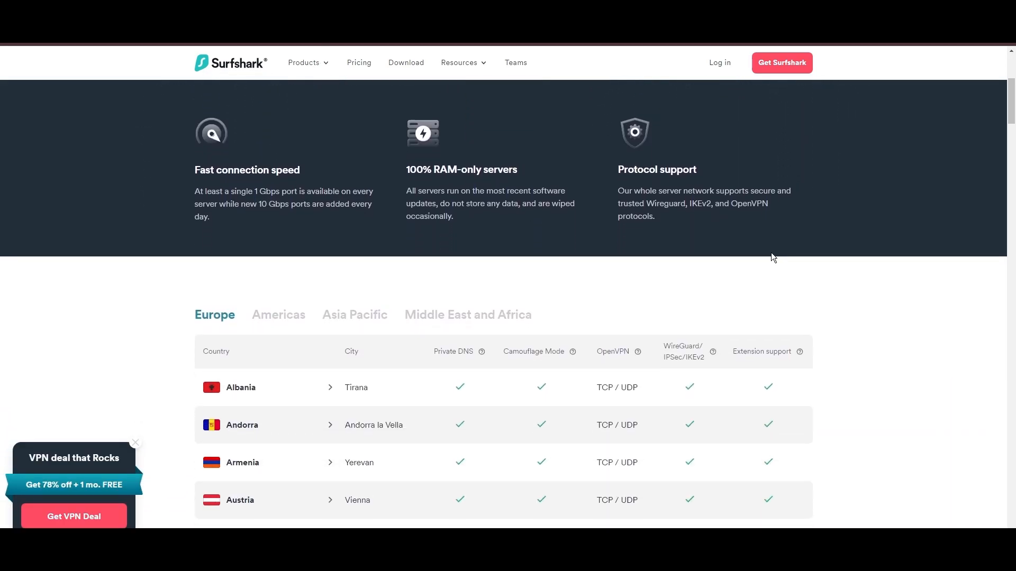
scroll("down", 3)
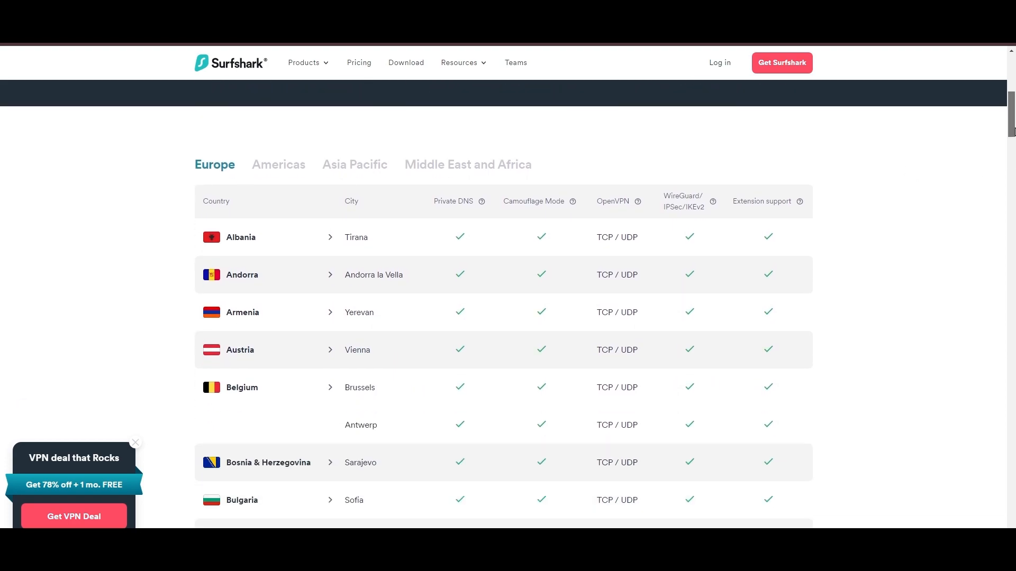
scroll("down", 3)
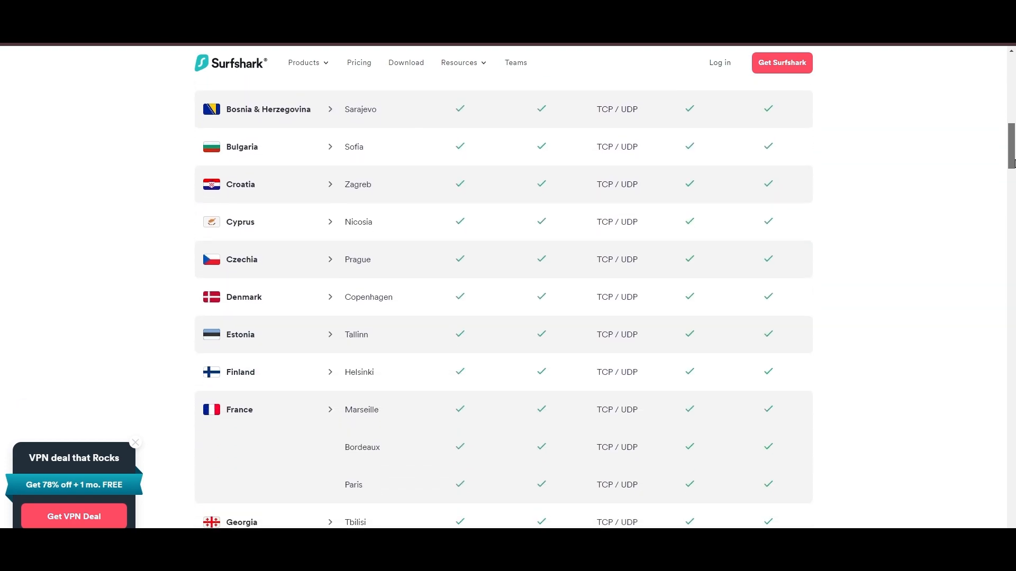
scroll("down", 3)
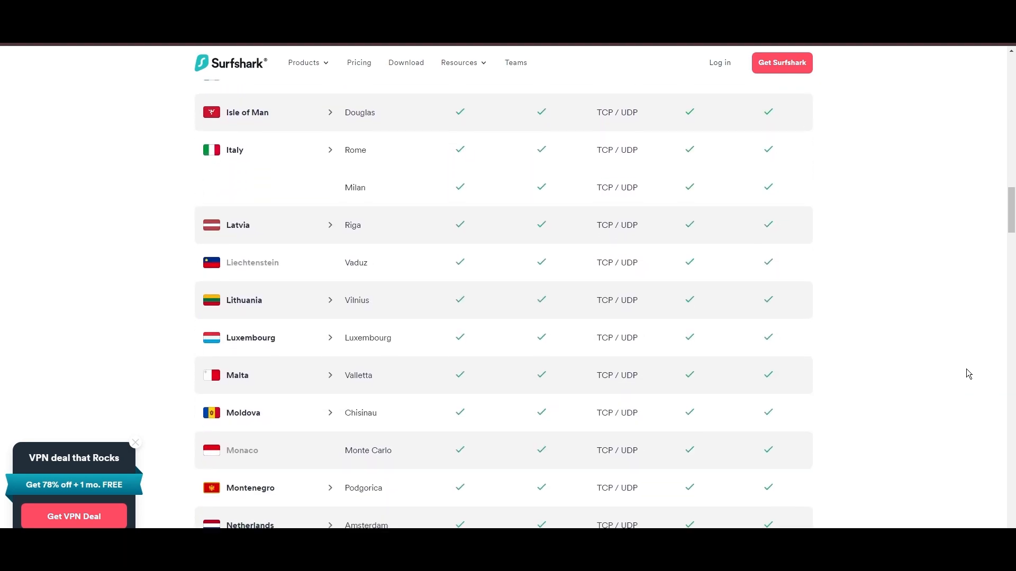
scroll("down", 3)
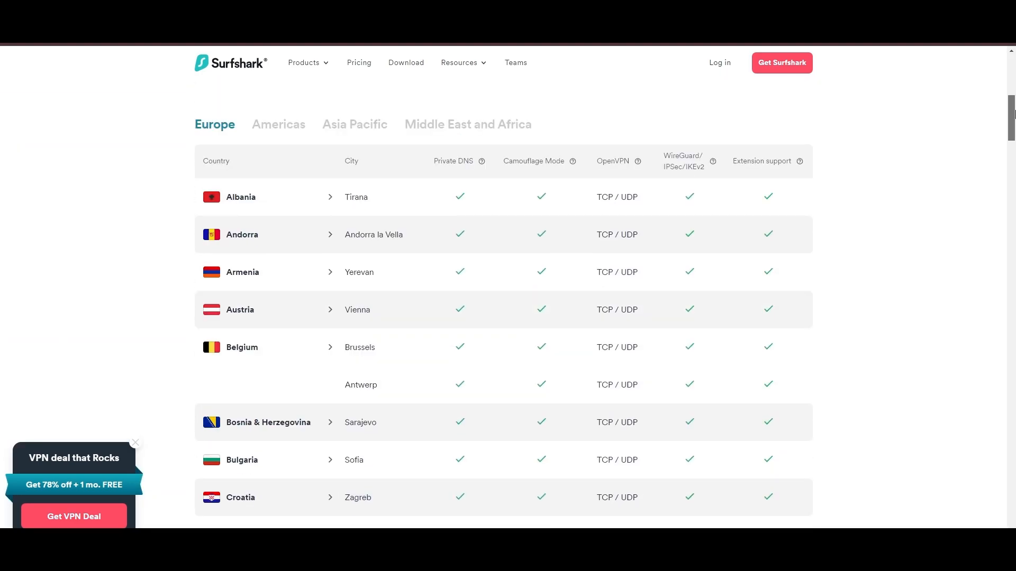
Switch to the Americas server locations and browse the country list
left_click(279, 317)
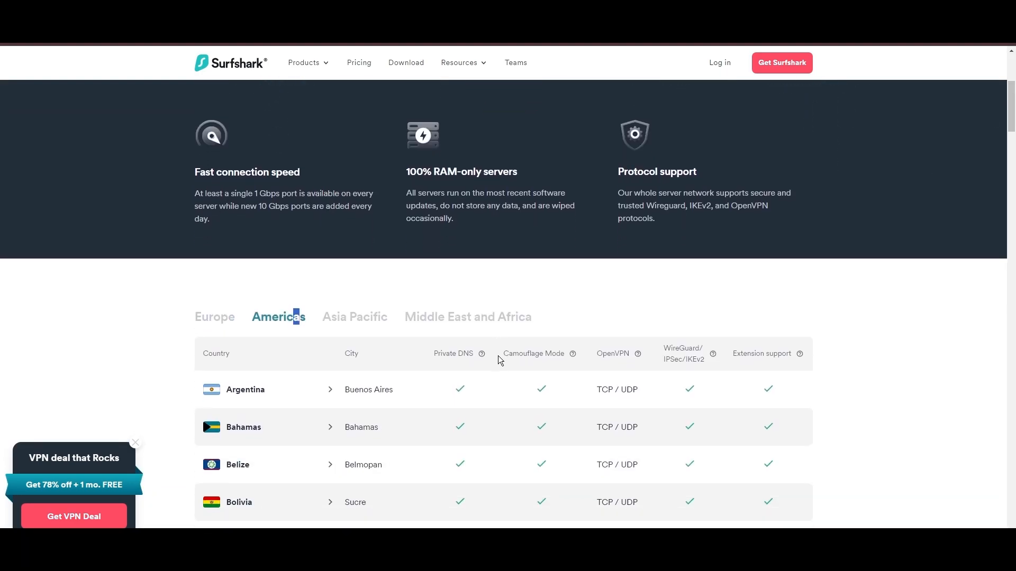
scroll("down", 3)
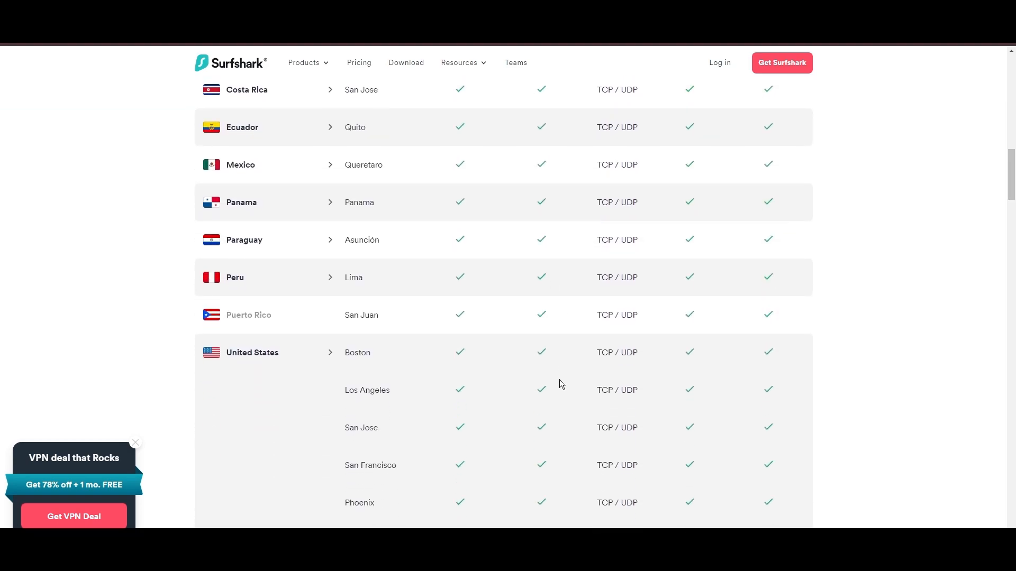
scroll("down", 3)
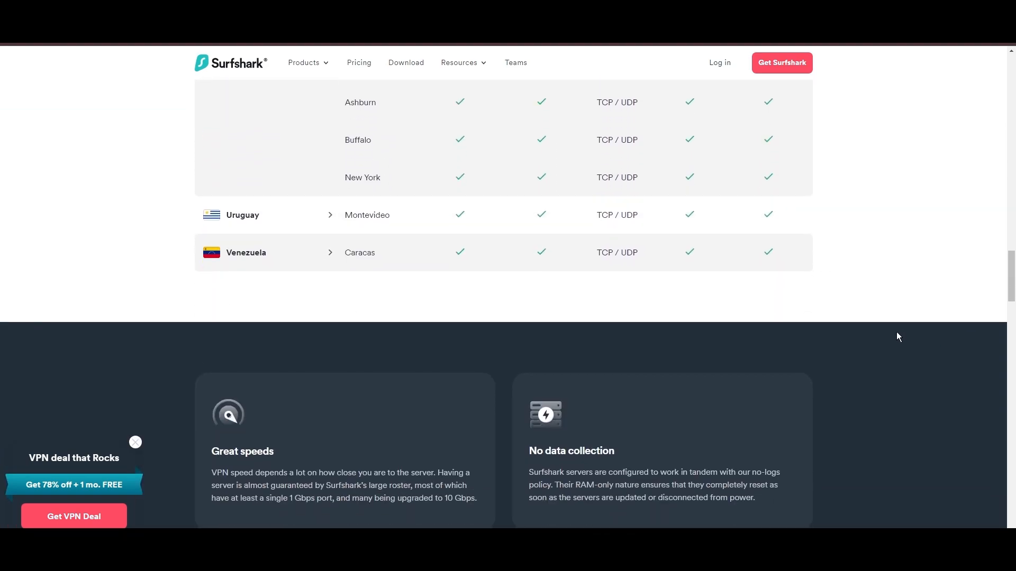
scroll("up", 3)
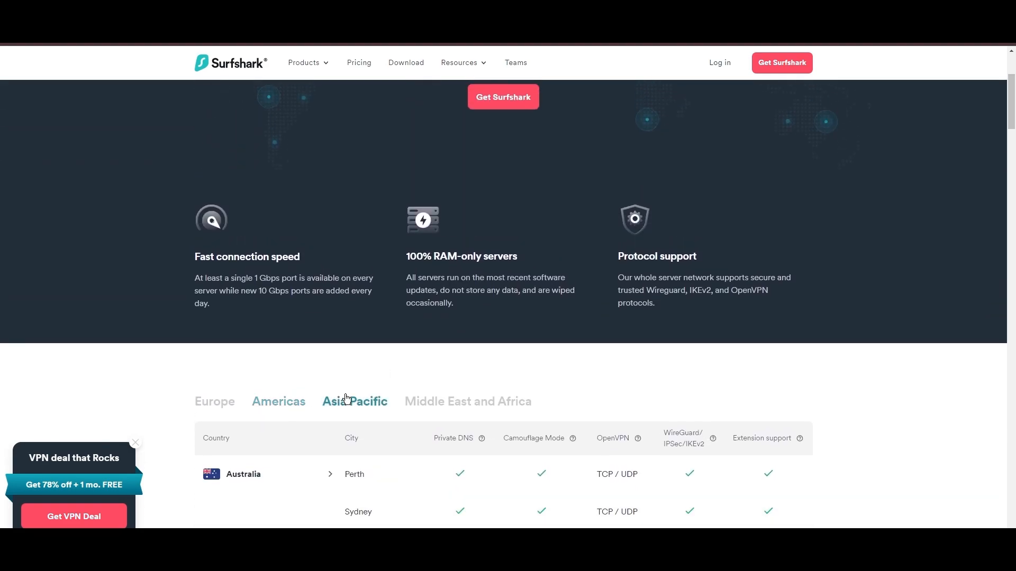
scroll("down", 3)
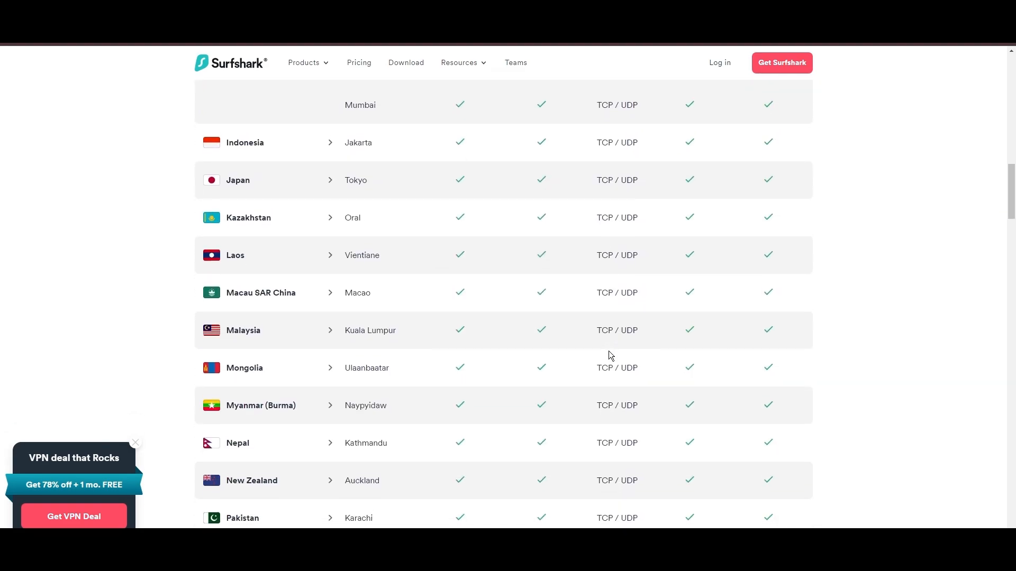
scroll("down", 3)
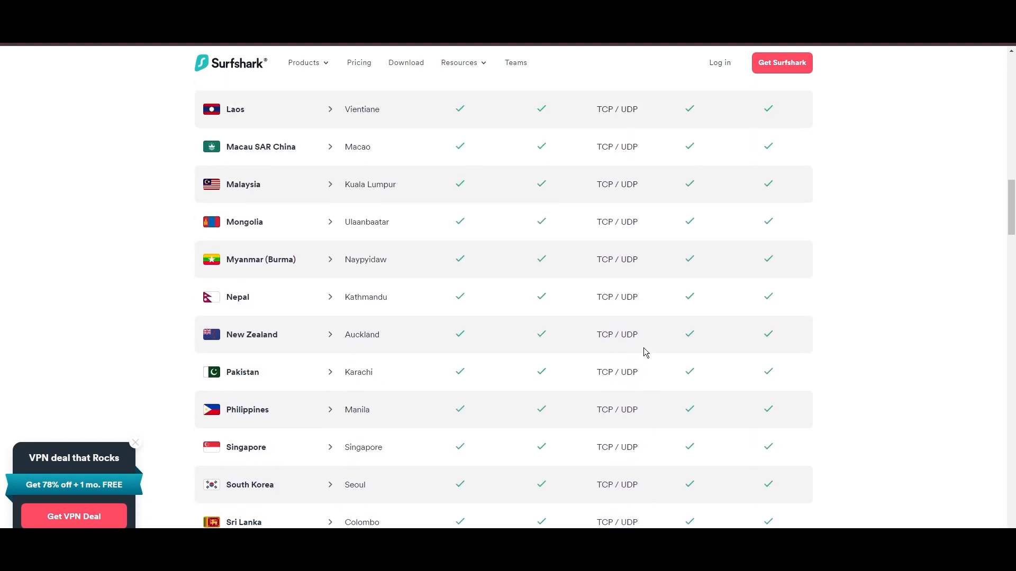
scroll("up", 3)
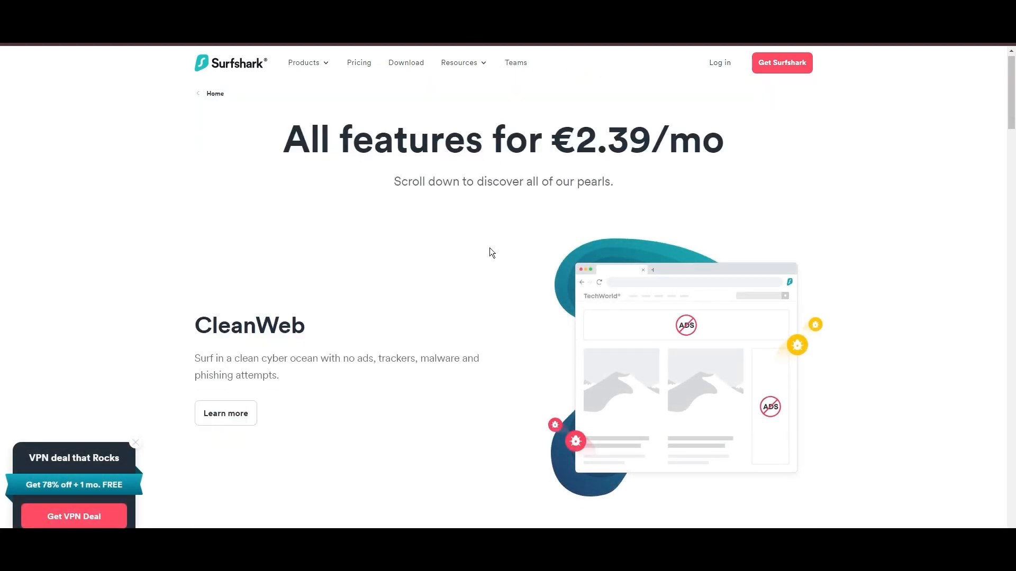
Scroll the Features page past CleanWeb, Bypasser, the feature grid and comparison table to the footer
scroll("down", 3)
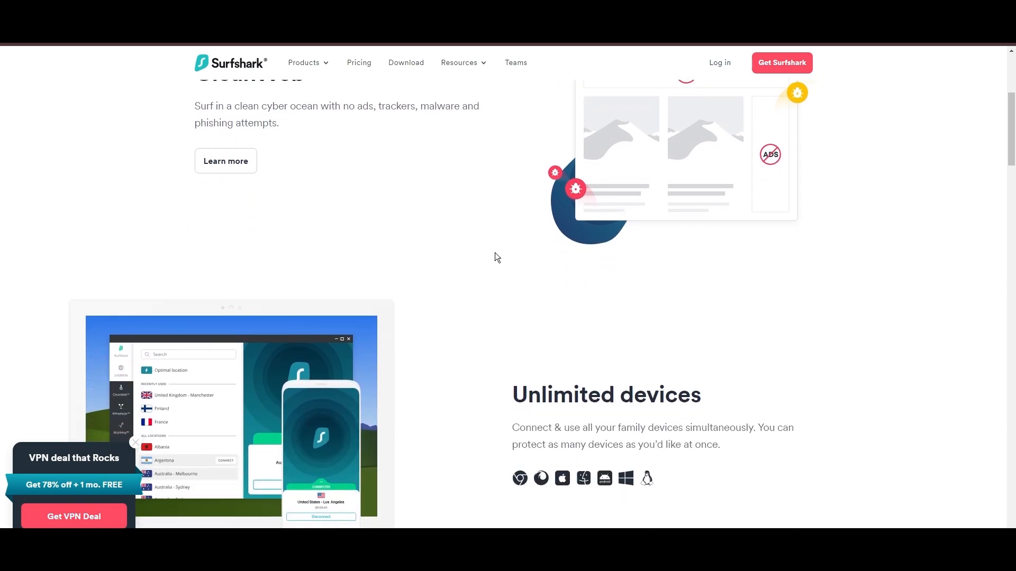
scroll("down", 3)
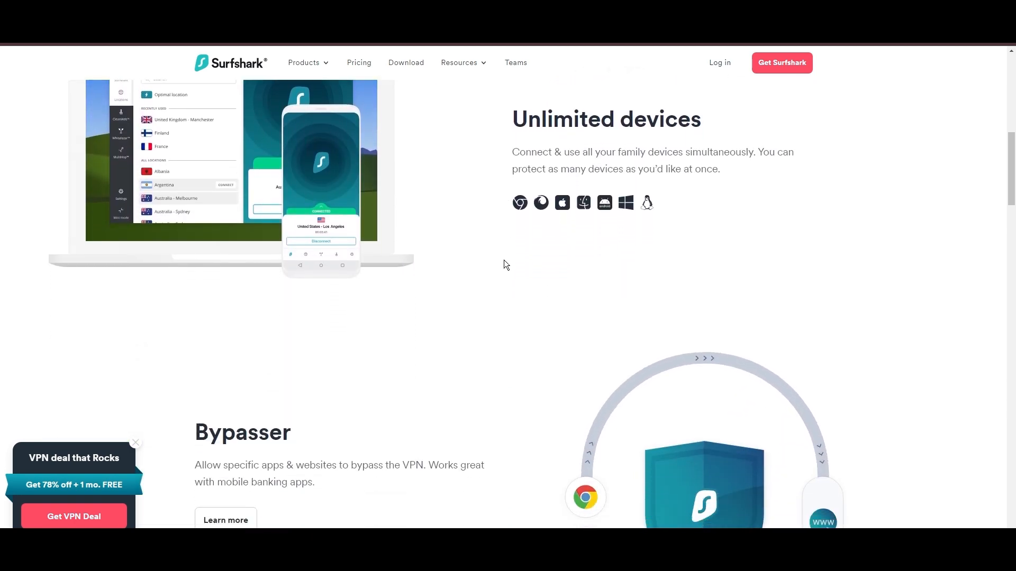
scroll("down", 3)
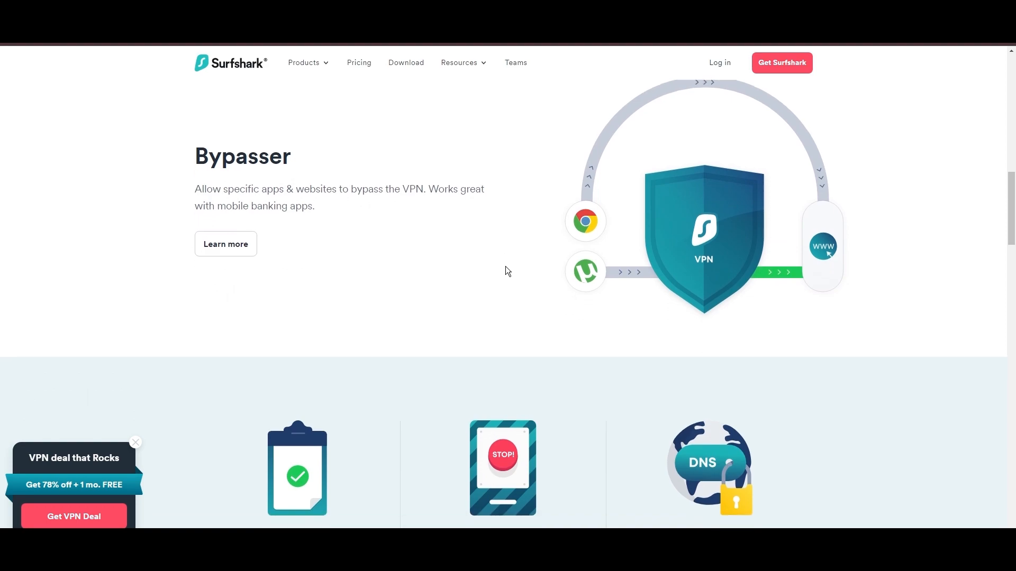
scroll("down", 3)
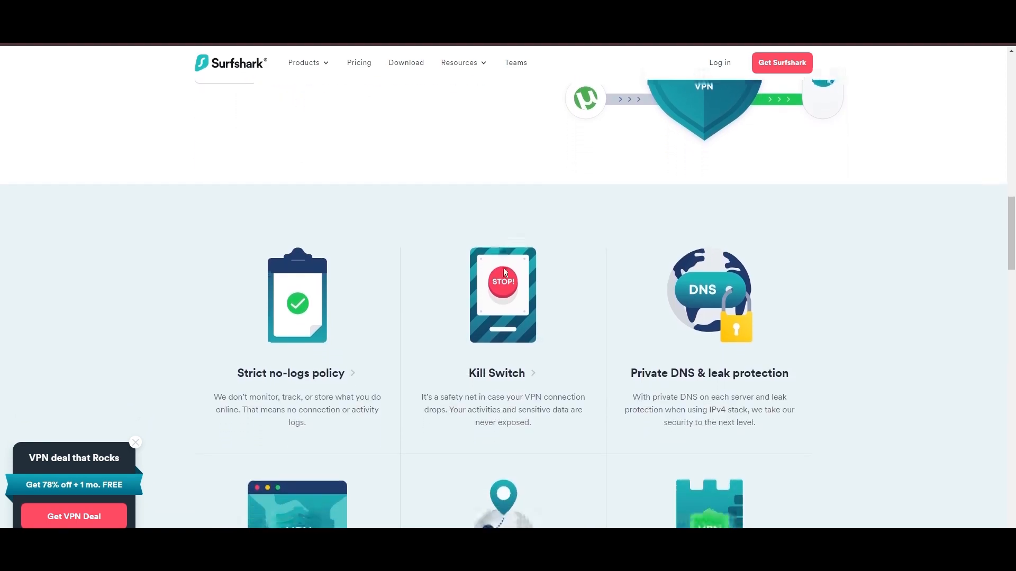
scroll("down", 3)
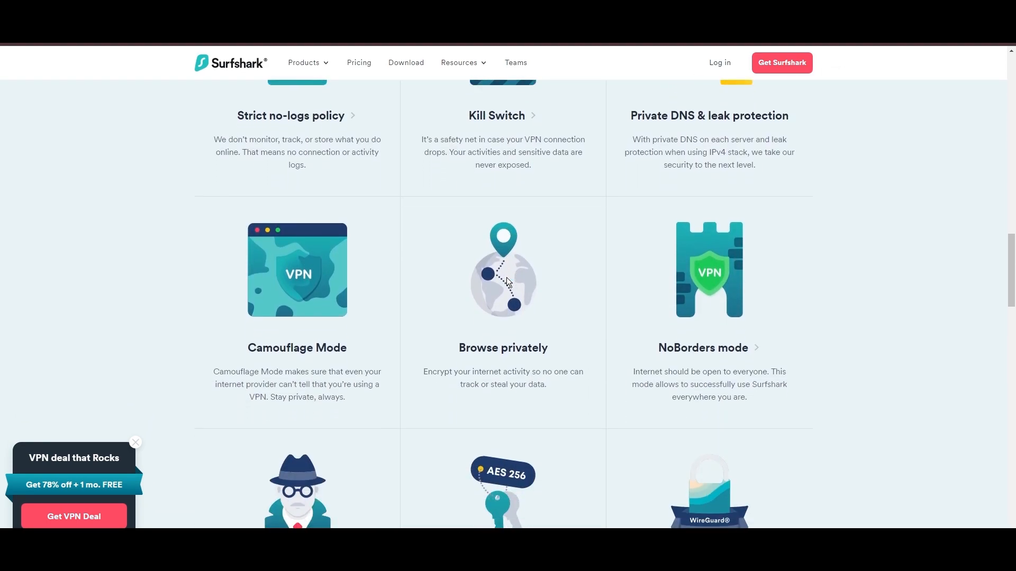
scroll("down", 3)
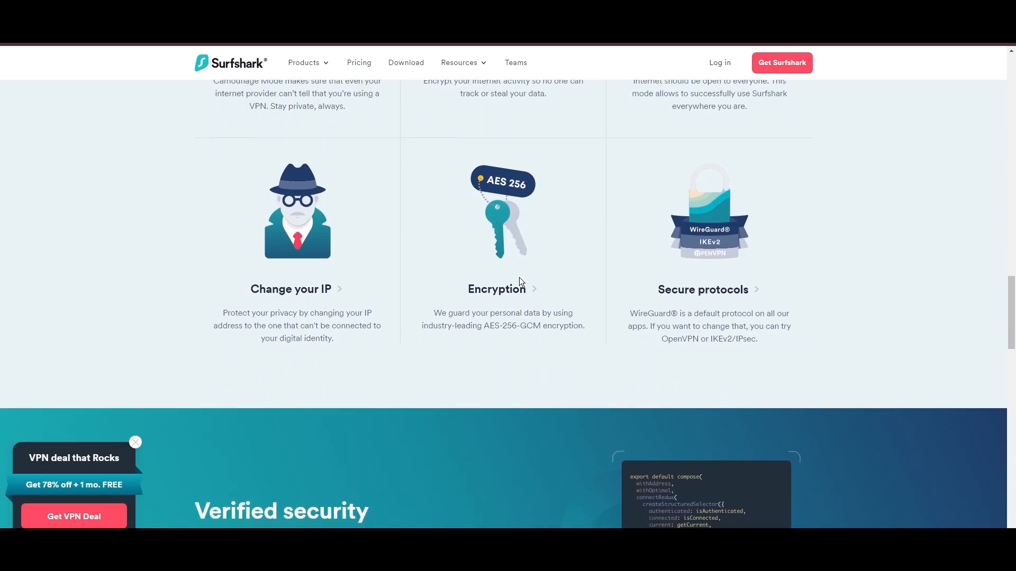
scroll("down", 3)
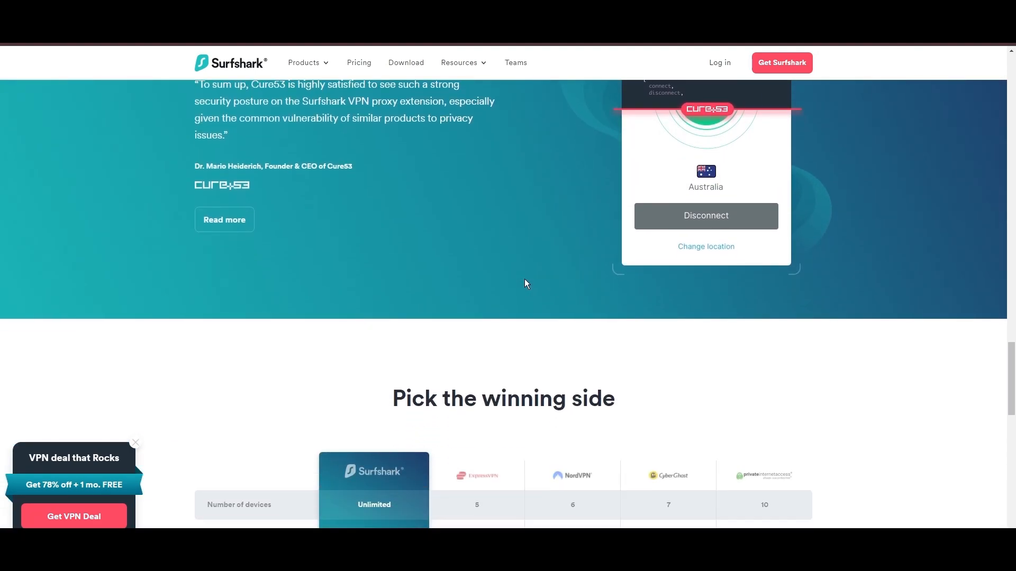
scroll("down", 3)
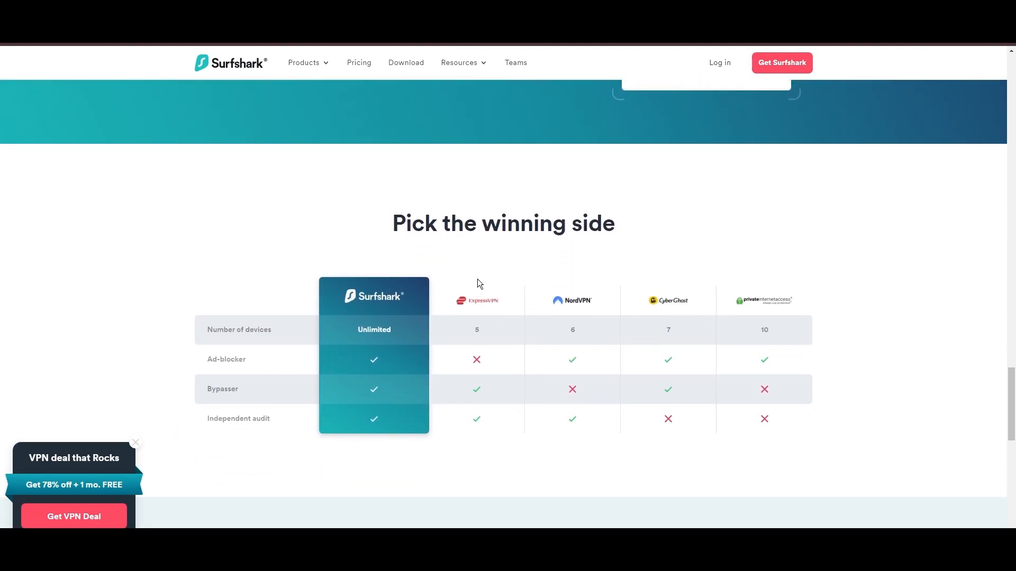
scroll("down", 3)
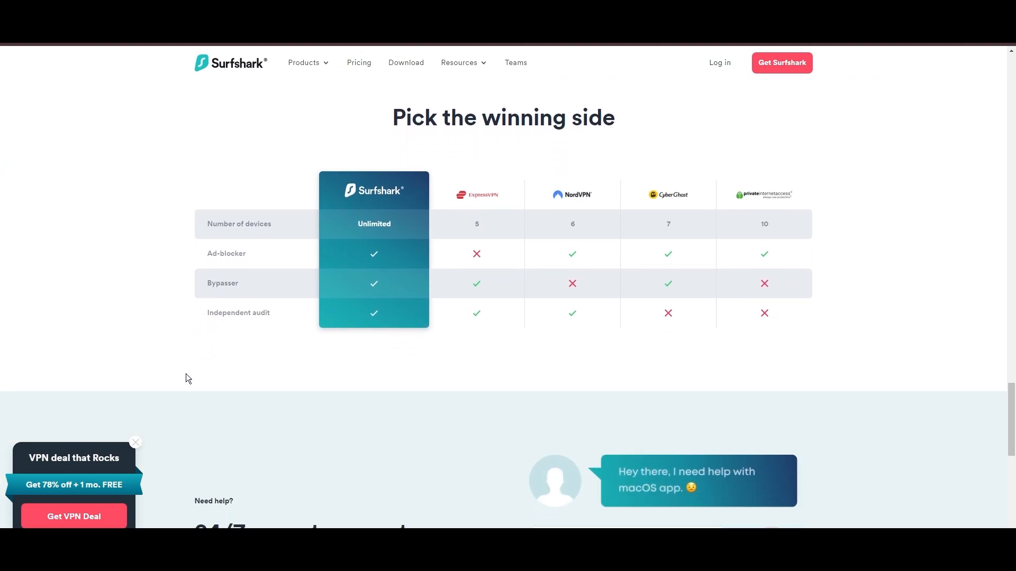
scroll("down", 3)
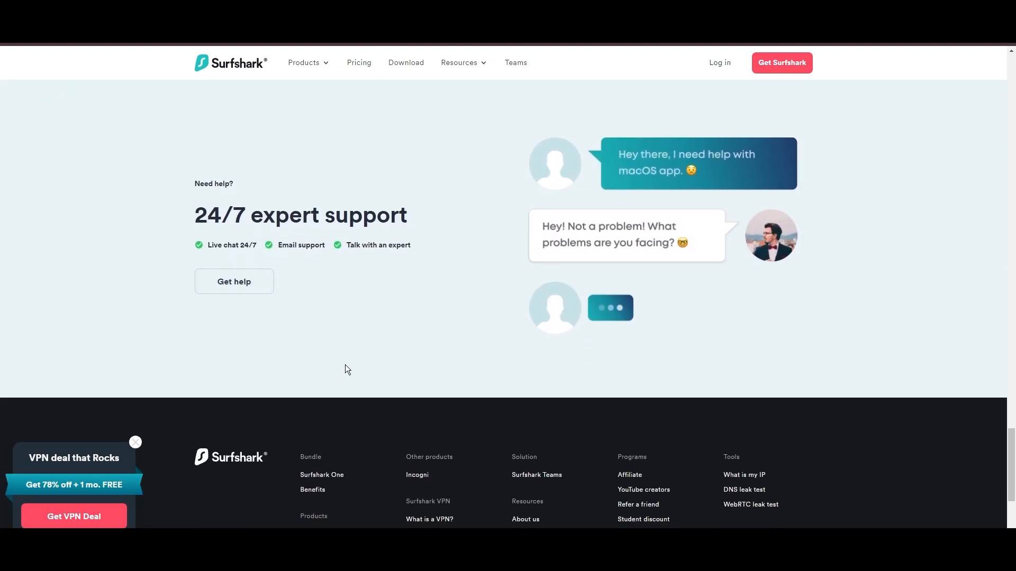
scroll("down", 3)
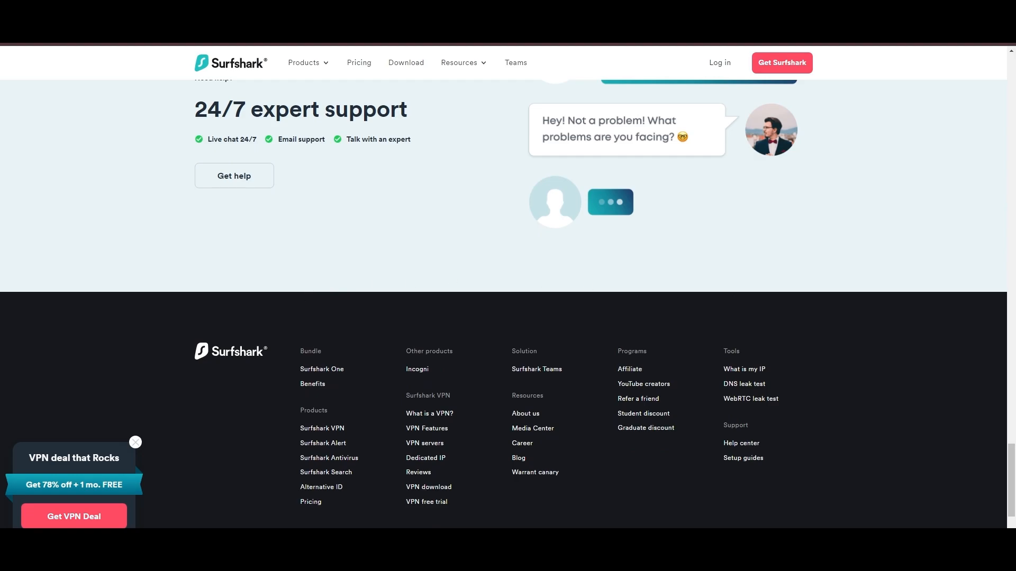